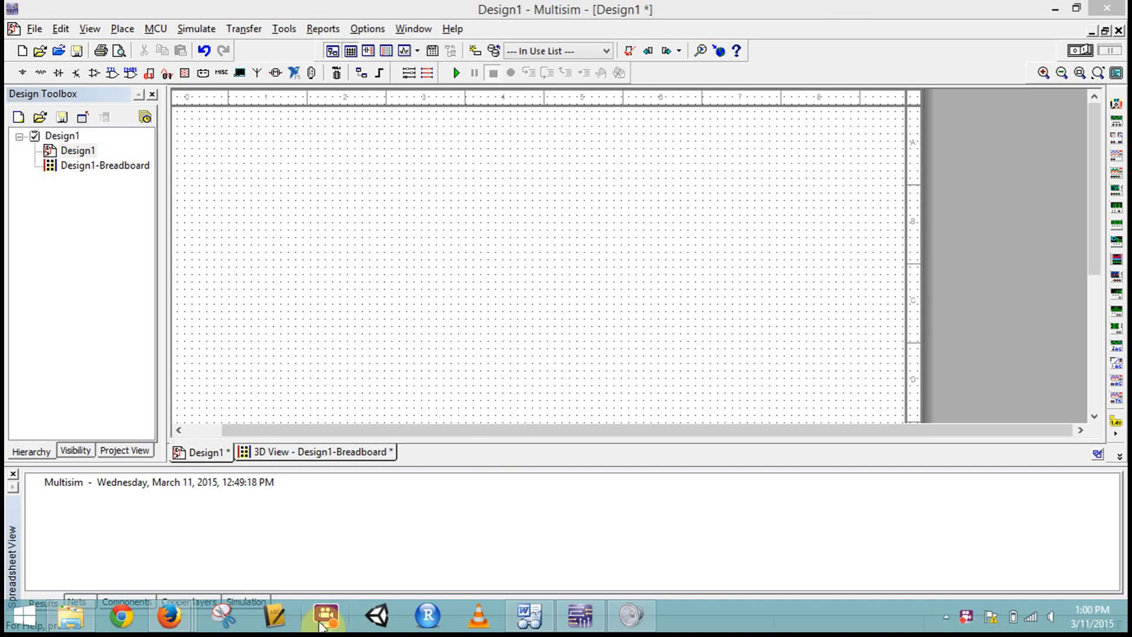
{"action": "mouse_move", "coordinate": [682, 434]}
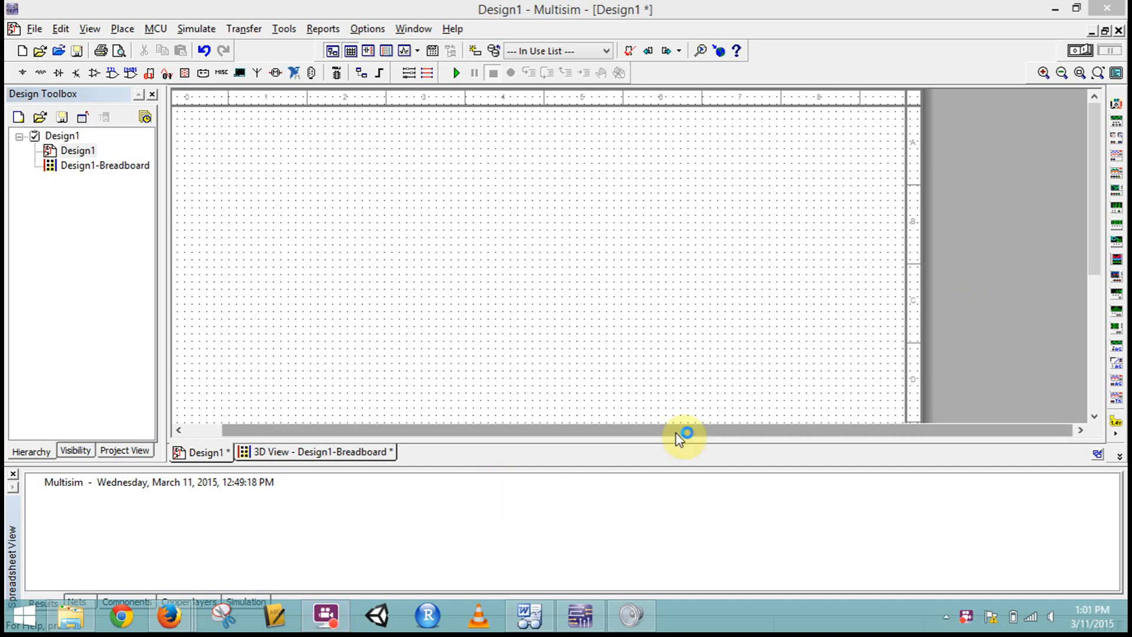
- Place logic converter XLC1 near the top-left of the schematic
{"action": "left_click", "coordinate": [324, 615]}
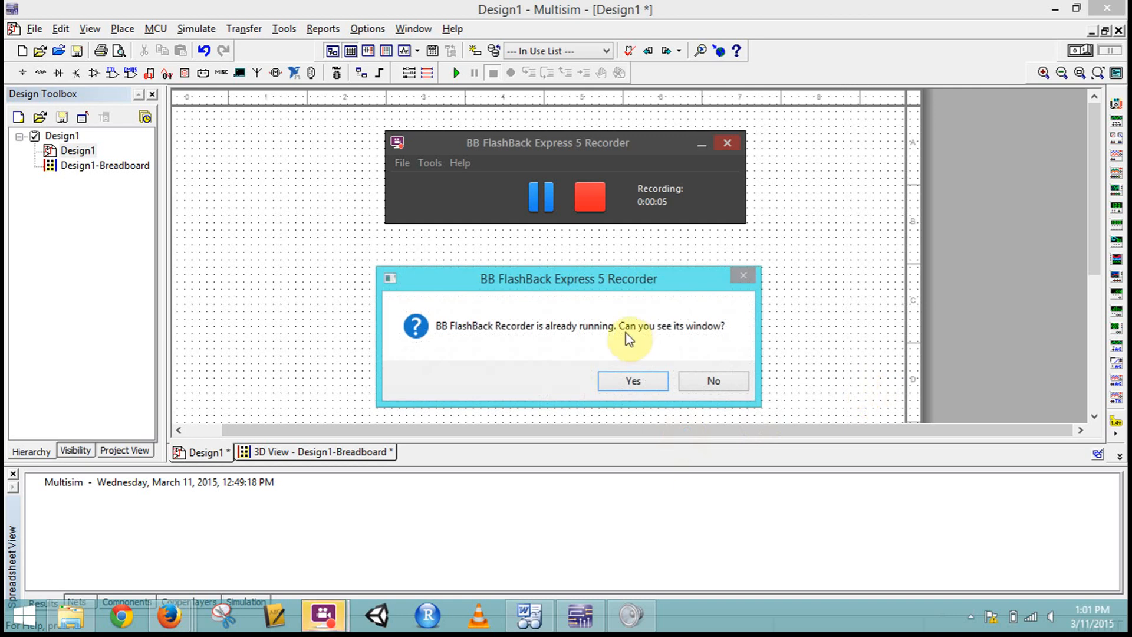
{"action": "left_click", "coordinate": [631, 381]}
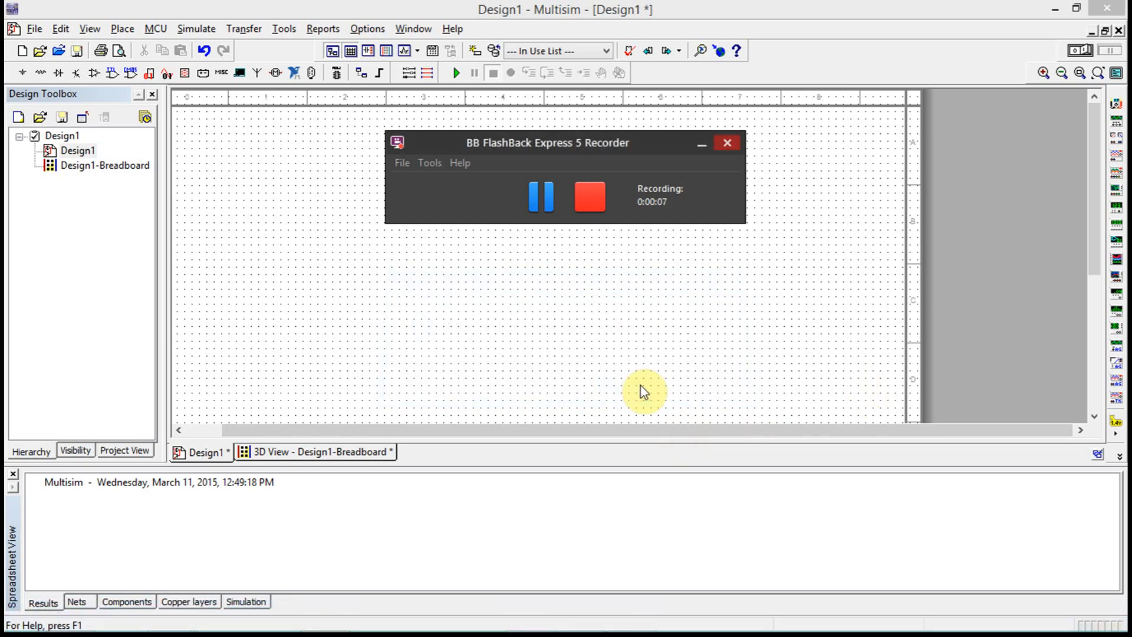
{"action": "left_click", "coordinate": [726, 142]}
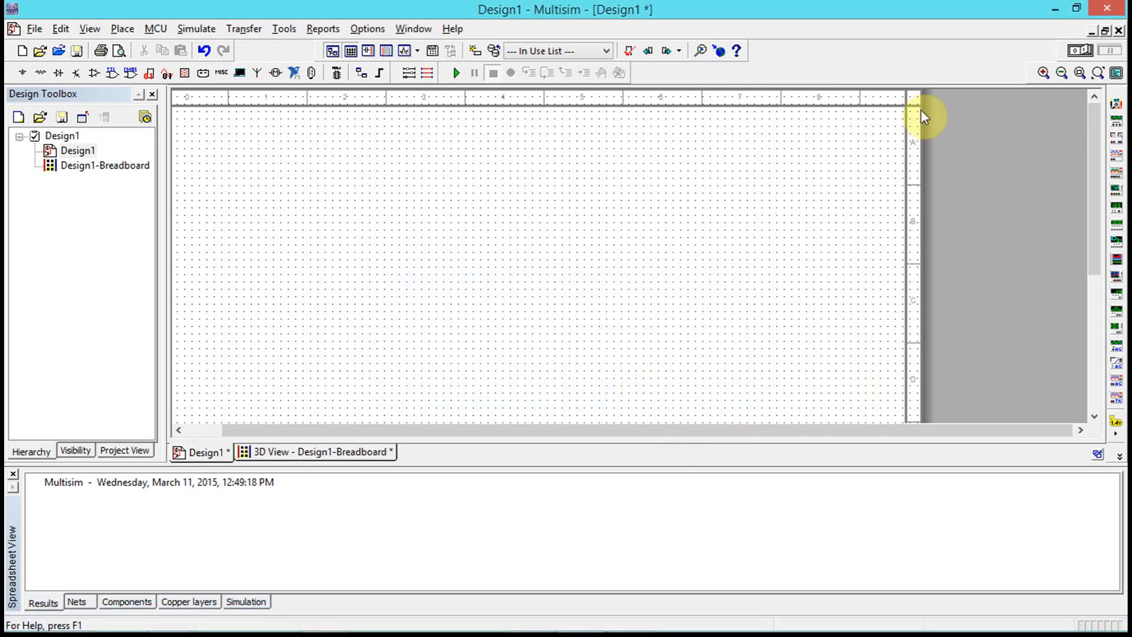
{"action": "mouse_move", "coordinate": [1116, 326]}
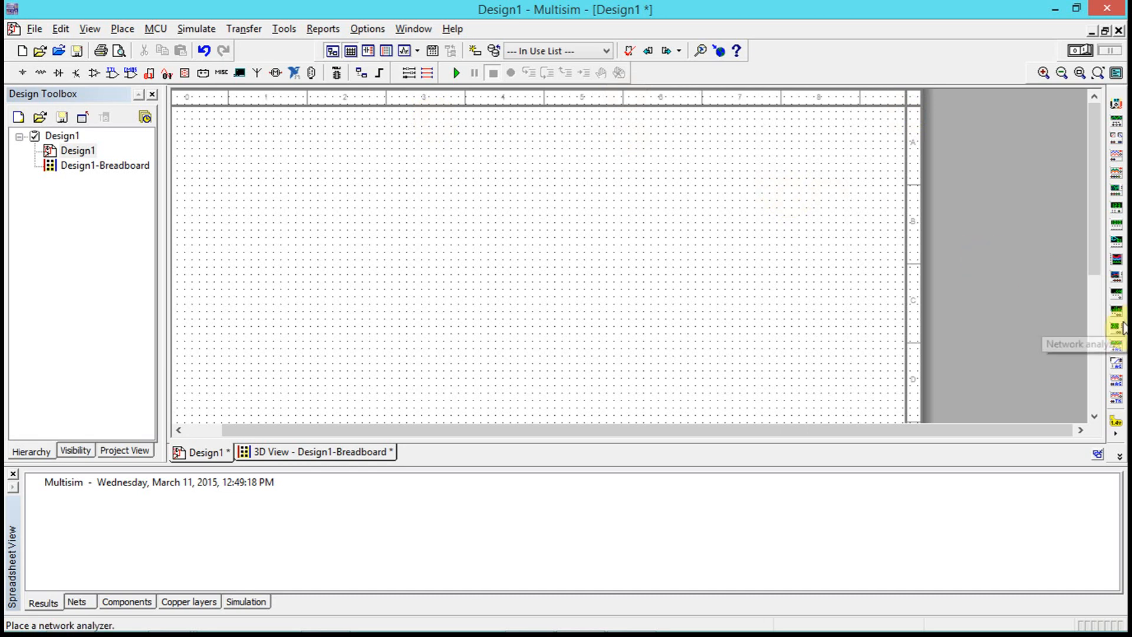
{"action": "mouse_move", "coordinate": [1116, 309]}
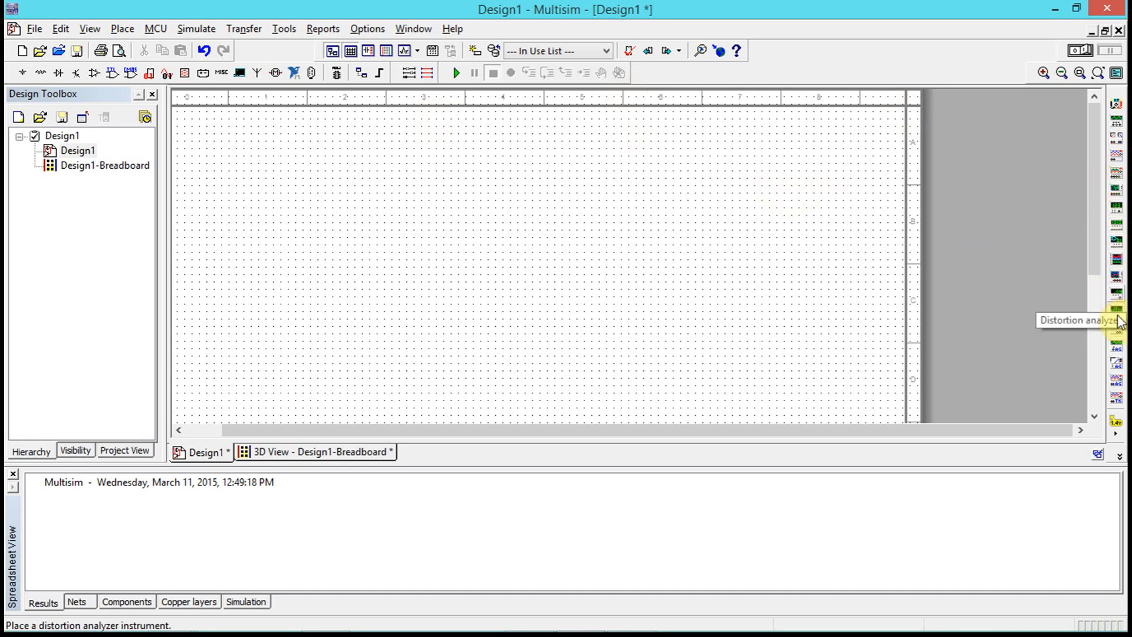
{"action": "mouse_move", "coordinate": [1116, 352]}
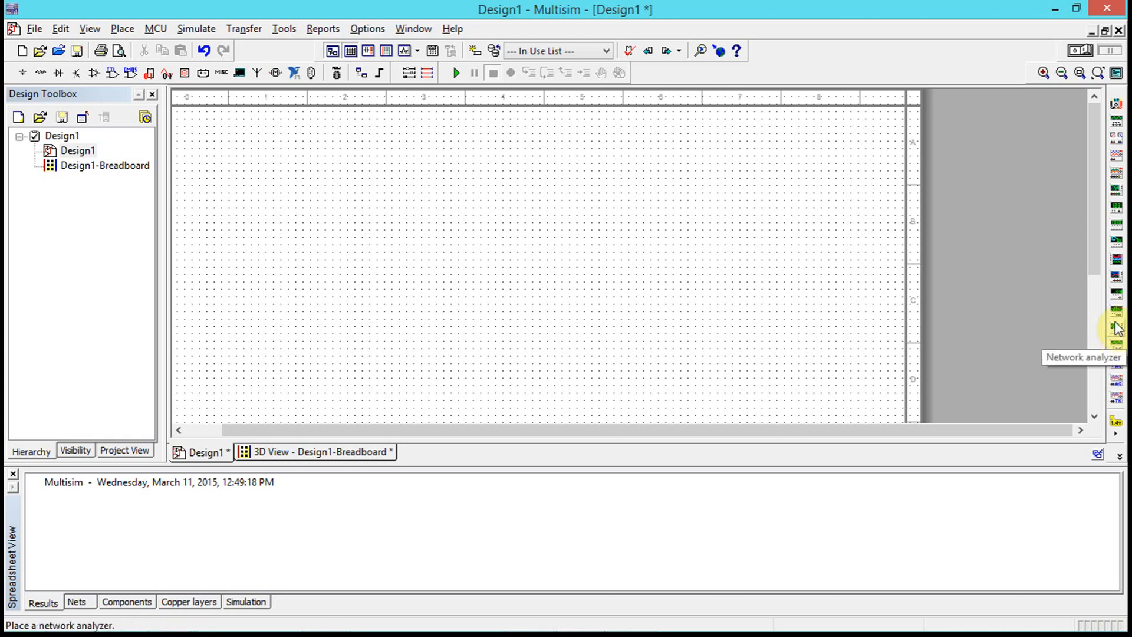
{"action": "mouse_move", "coordinate": [1117, 280]}
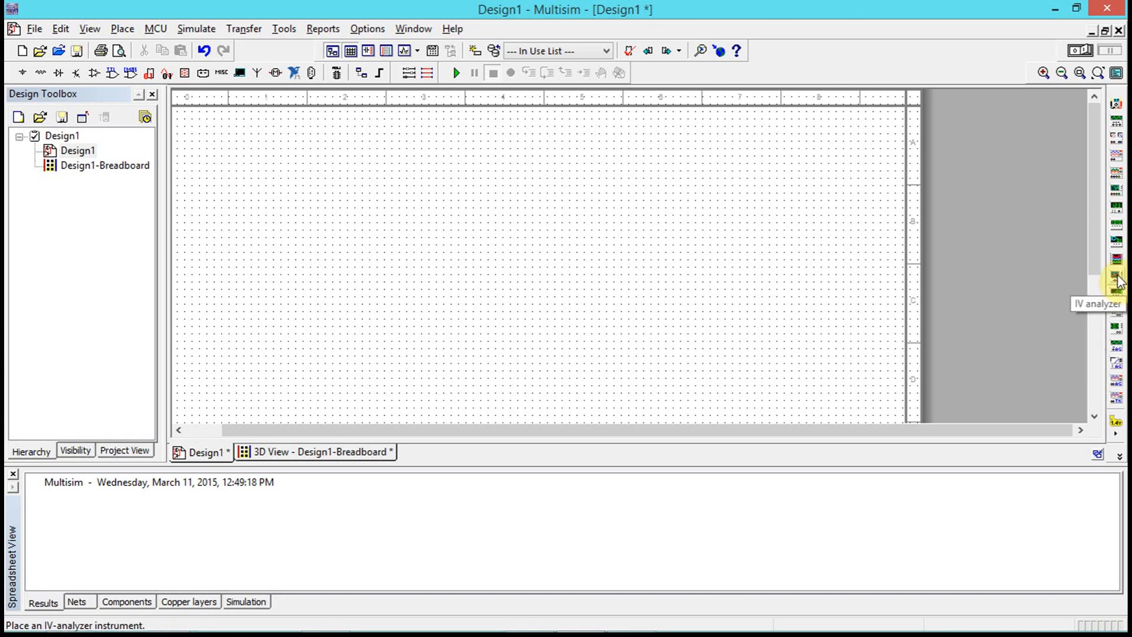
{"action": "mouse_move", "coordinate": [1118, 240]}
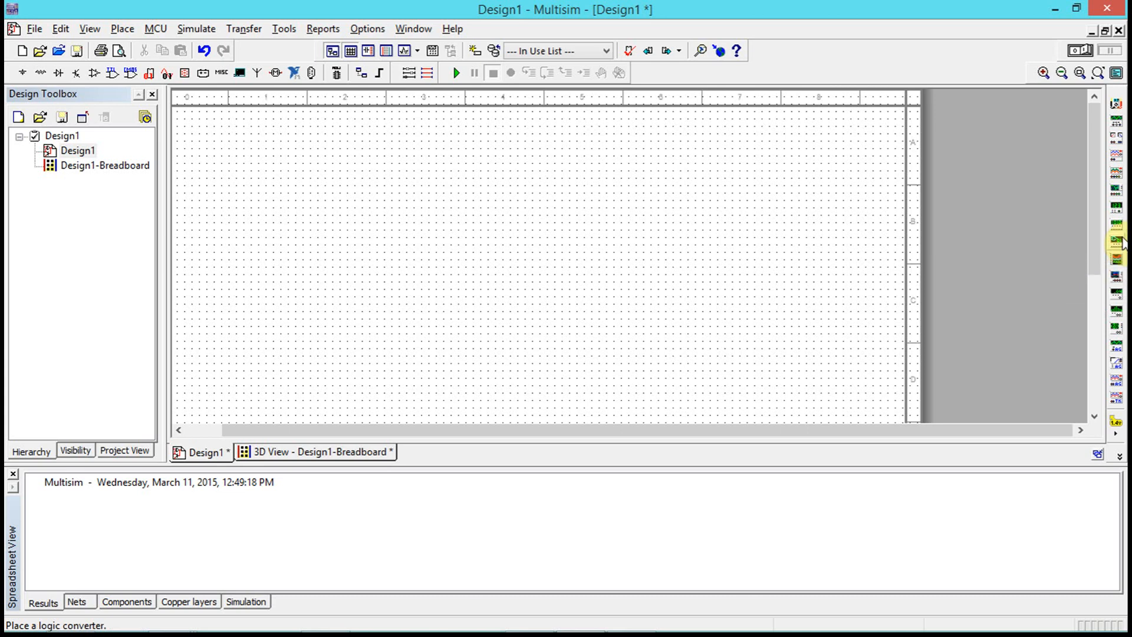
{"action": "left_click", "coordinate": [209, 186]}
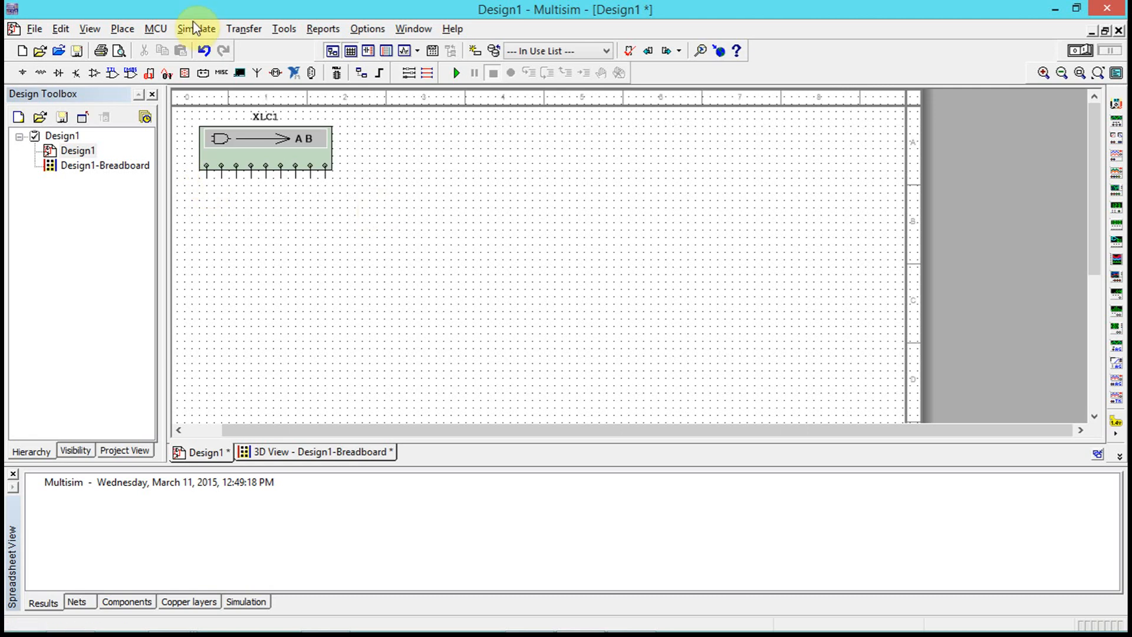
{"action": "mouse_move", "coordinate": [283, 29]}
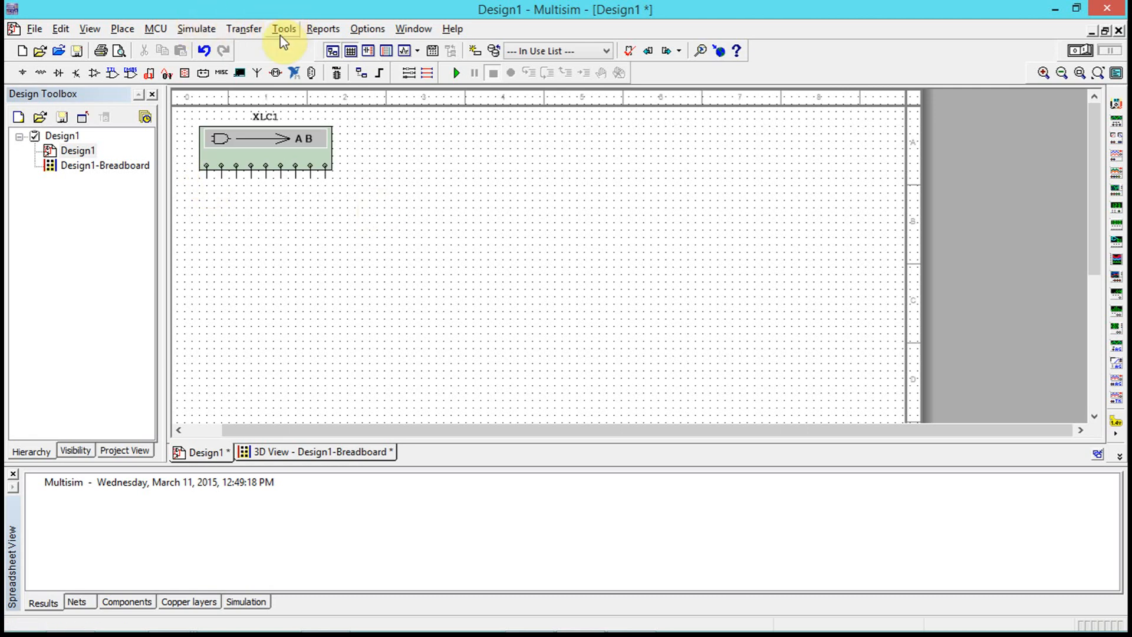
- Browse the Tools, View, MCU and Simulate menus and pick another logic converter instrument
{"action": "left_click", "coordinate": [284, 28]}
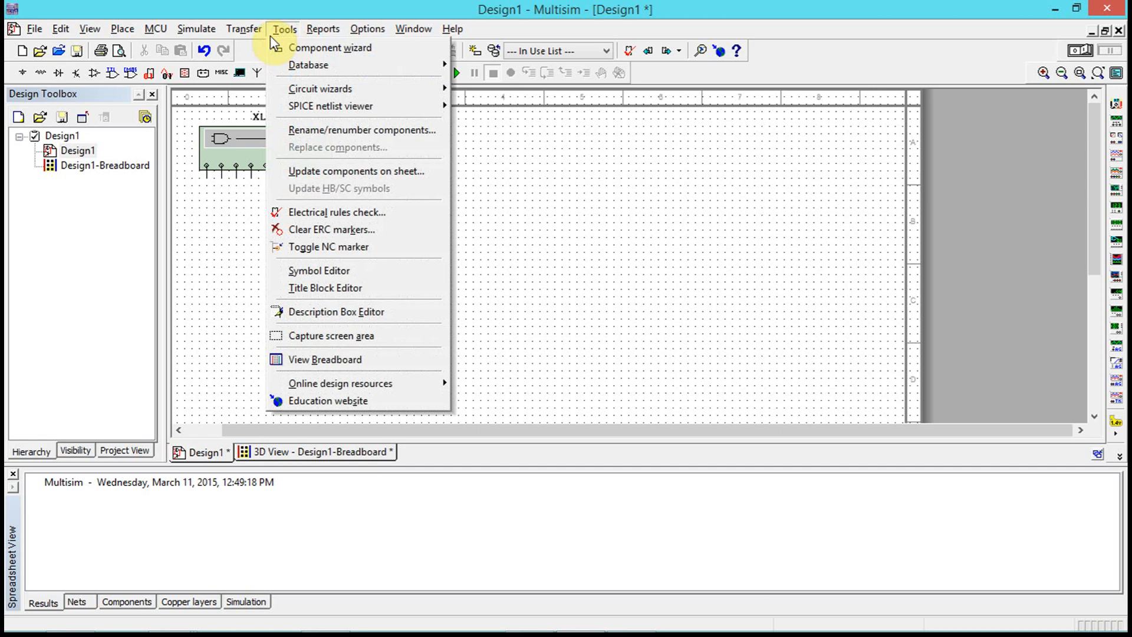
{"action": "left_click", "coordinate": [90, 29]}
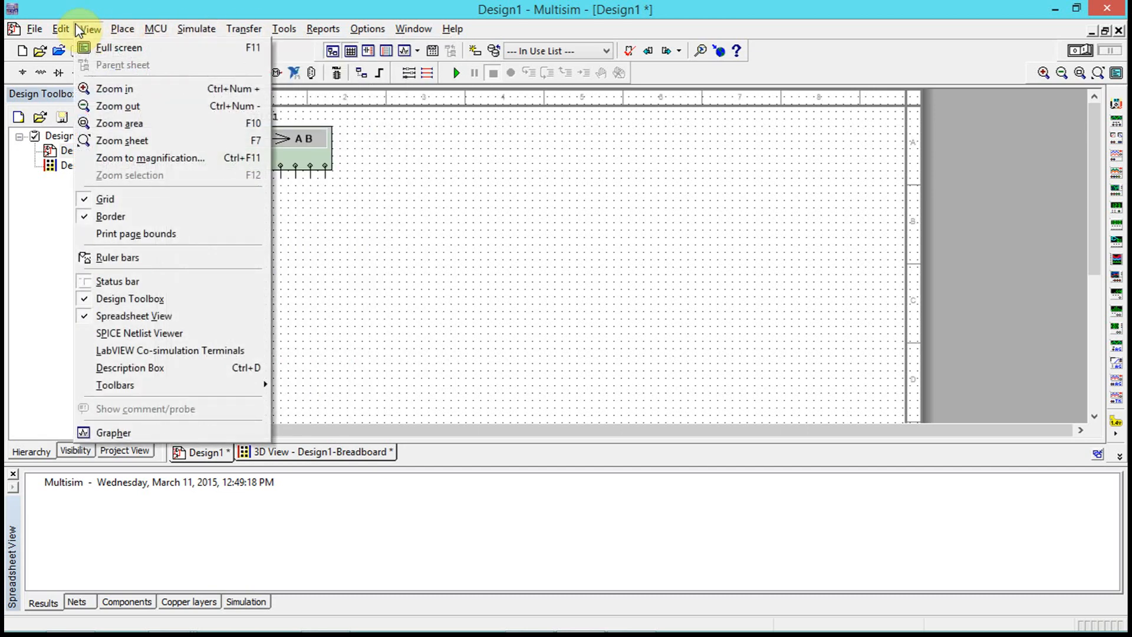
{"action": "left_click", "coordinate": [155, 29]}
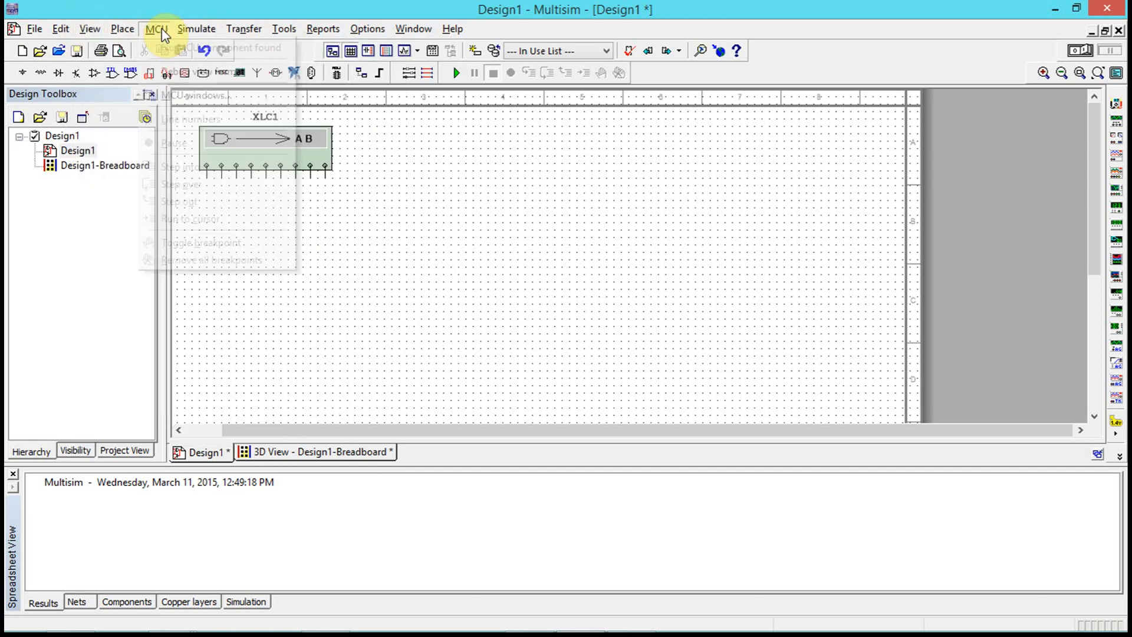
{"action": "left_click", "coordinate": [196, 29]}
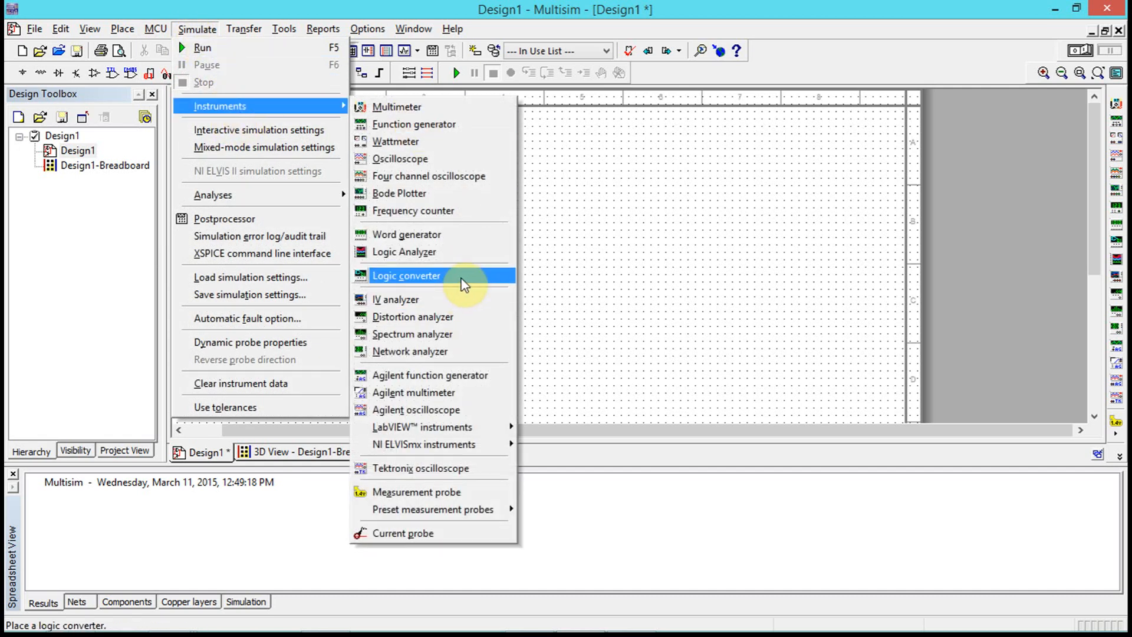
{"action": "left_click", "coordinate": [405, 276]}
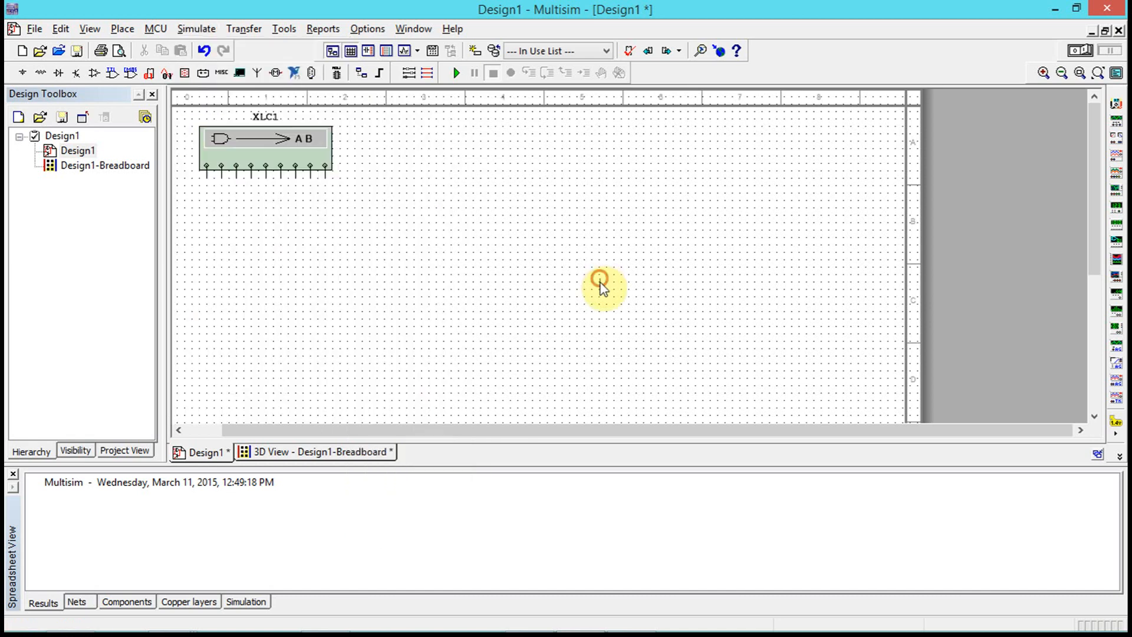
- Open XLC1's converter panel and add inputs A and B to the truth table
{"action": "left_click", "coordinate": [303, 148]}
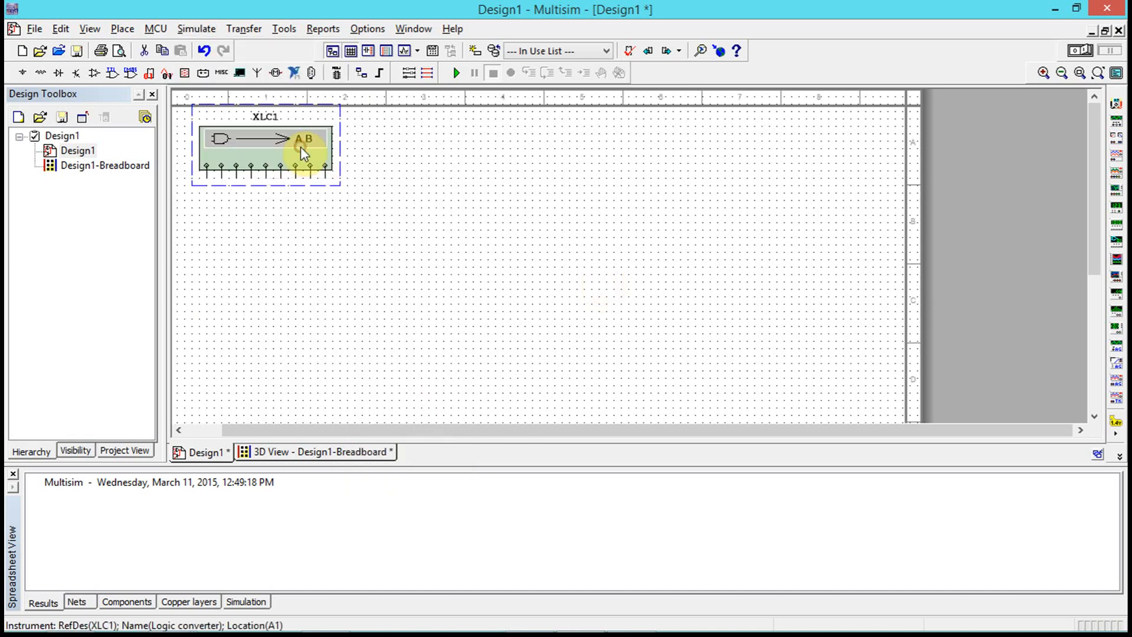
{"action": "double_click", "coordinate": [301, 139]}
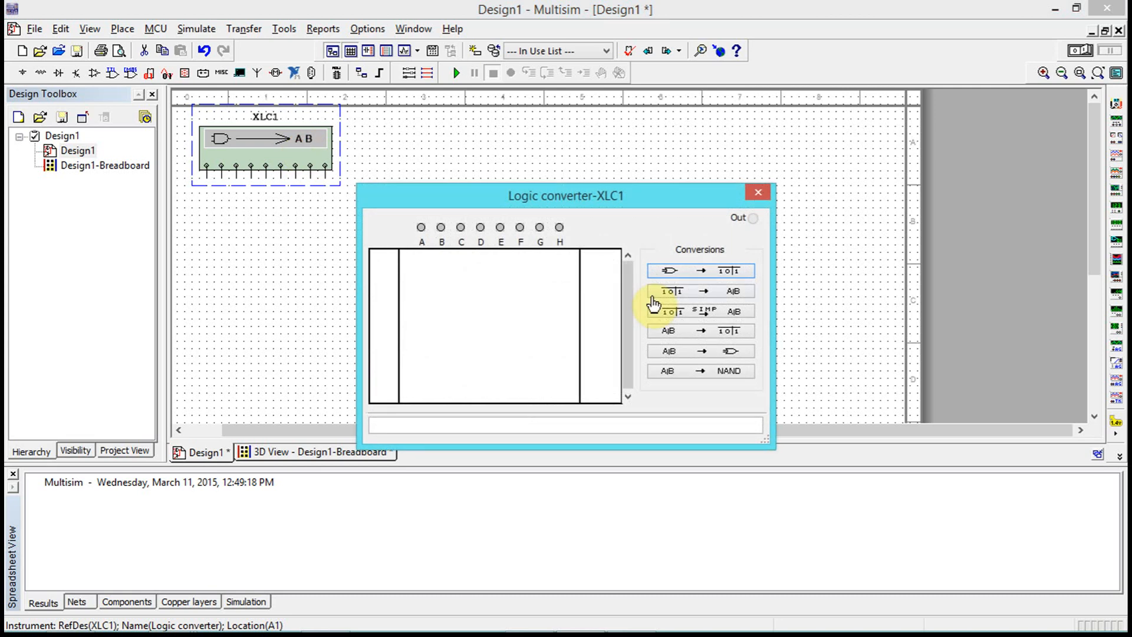
{"action": "left_click", "coordinate": [421, 226]}
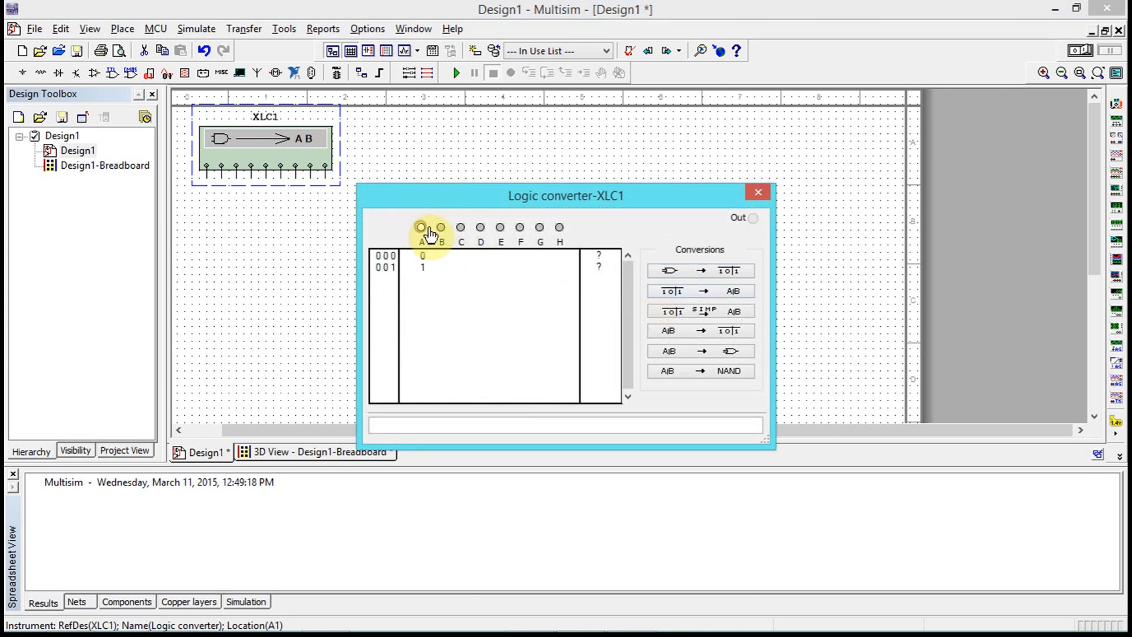
{"action": "left_click", "coordinate": [441, 228]}
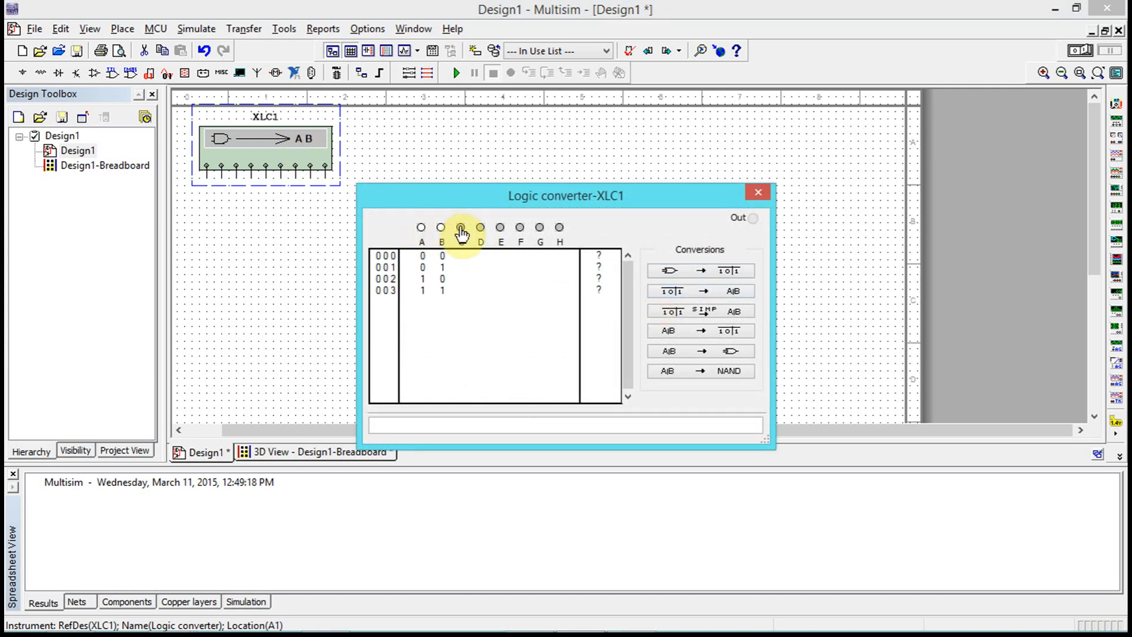
- Add input C and fill the eight outputs as 0, 0, X, 1, 0, X, 1, 0
{"action": "left_click", "coordinate": [460, 227]}
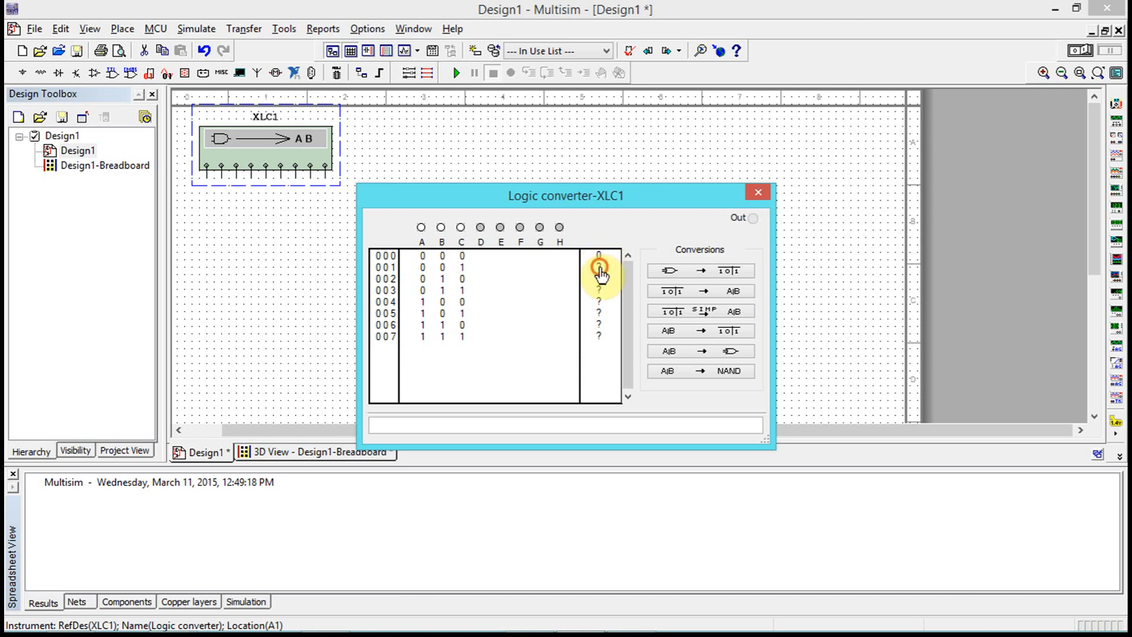
{"action": "left_click", "coordinate": [598, 279]}
{"action": "type", "text": "00X10X10"}
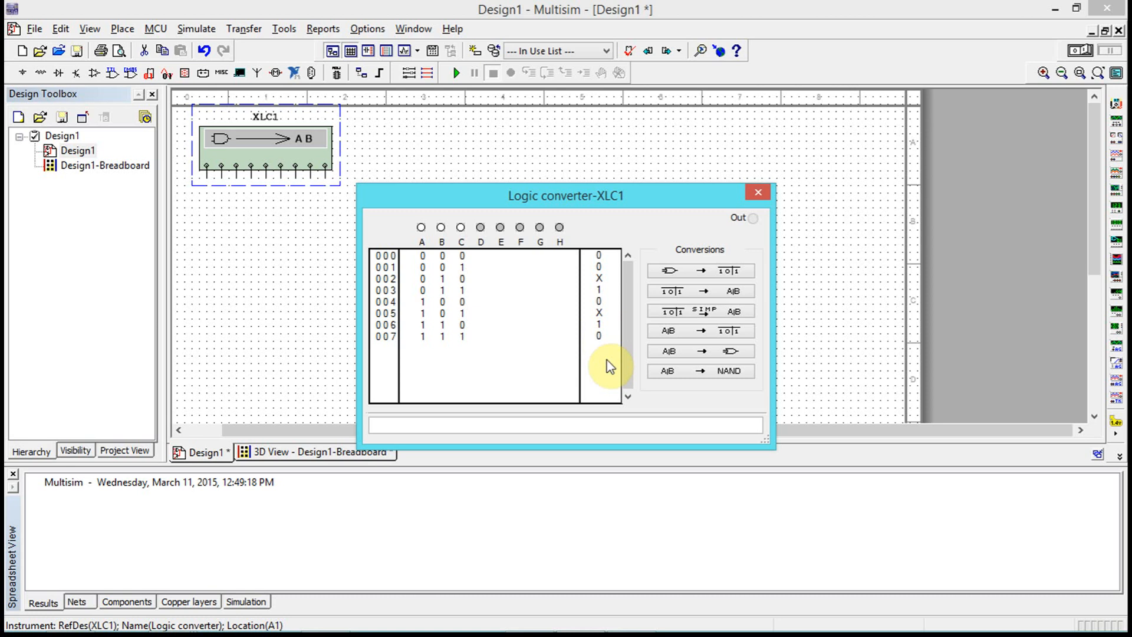
{"action": "mouse_move", "coordinate": [830, 290]}
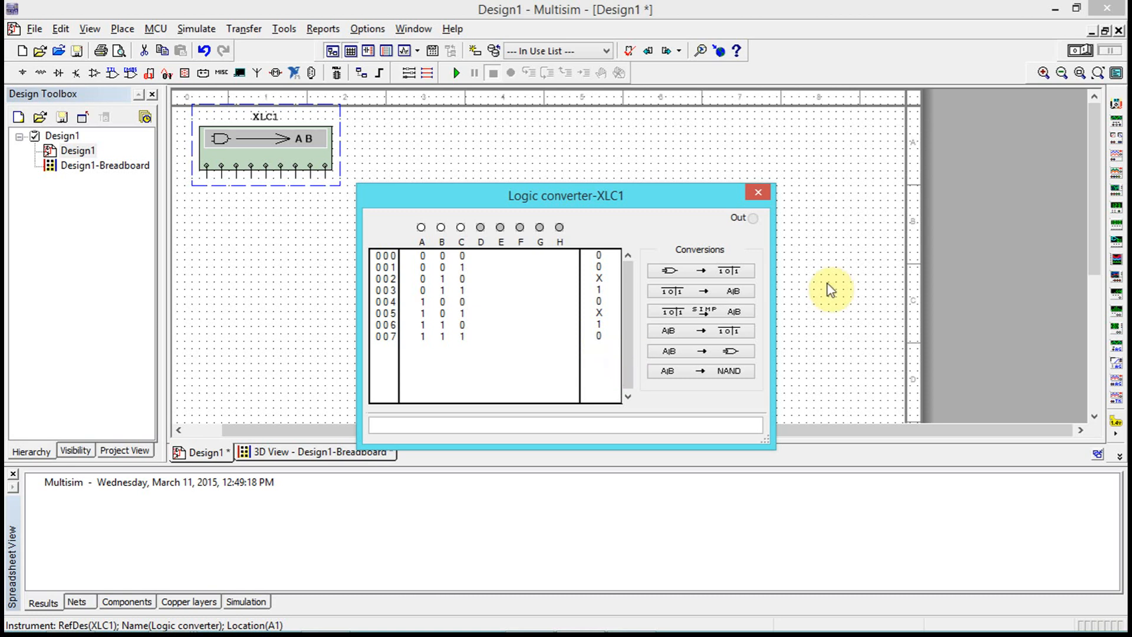
{"action": "mouse_move", "coordinate": [740, 307]}
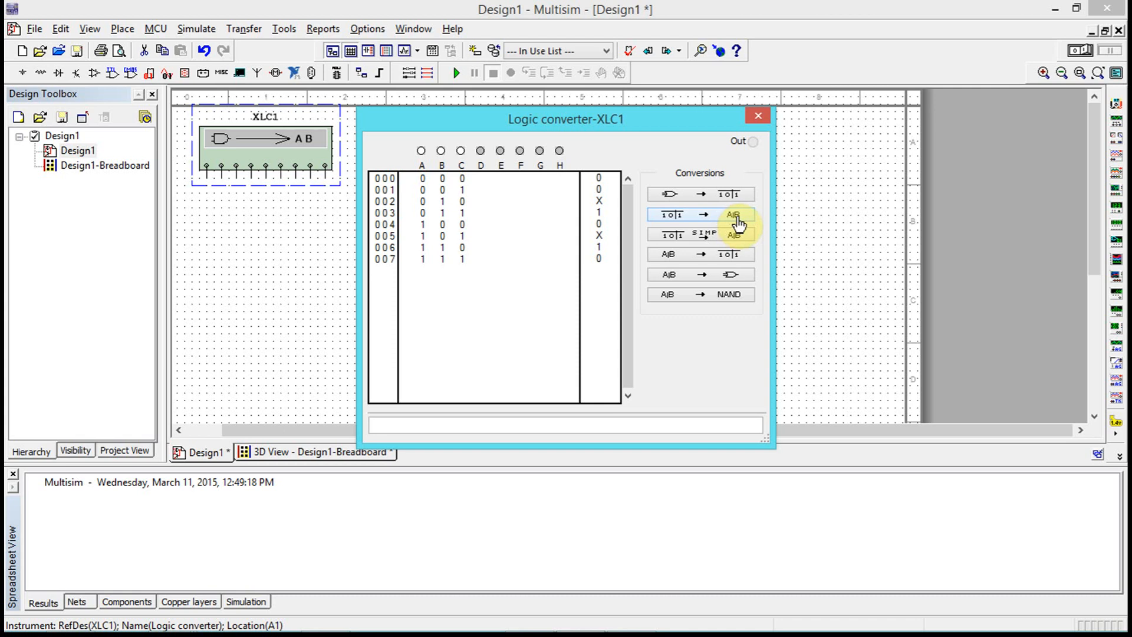
{"action": "mouse_move", "coordinate": [672, 224]}
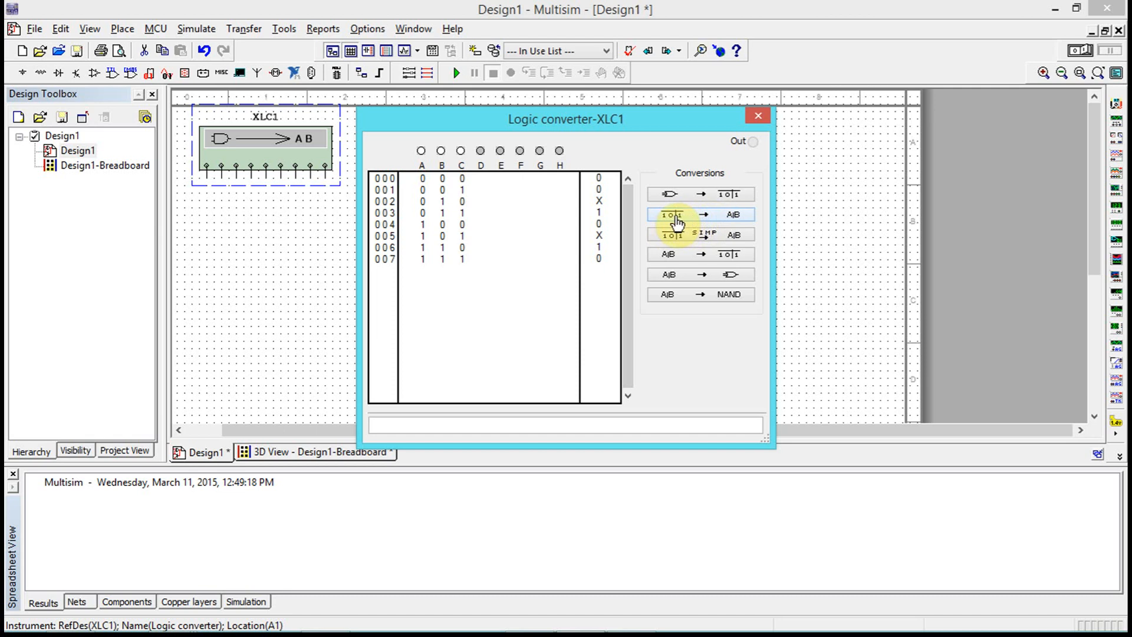
{"action": "left_click", "coordinate": [700, 214]}
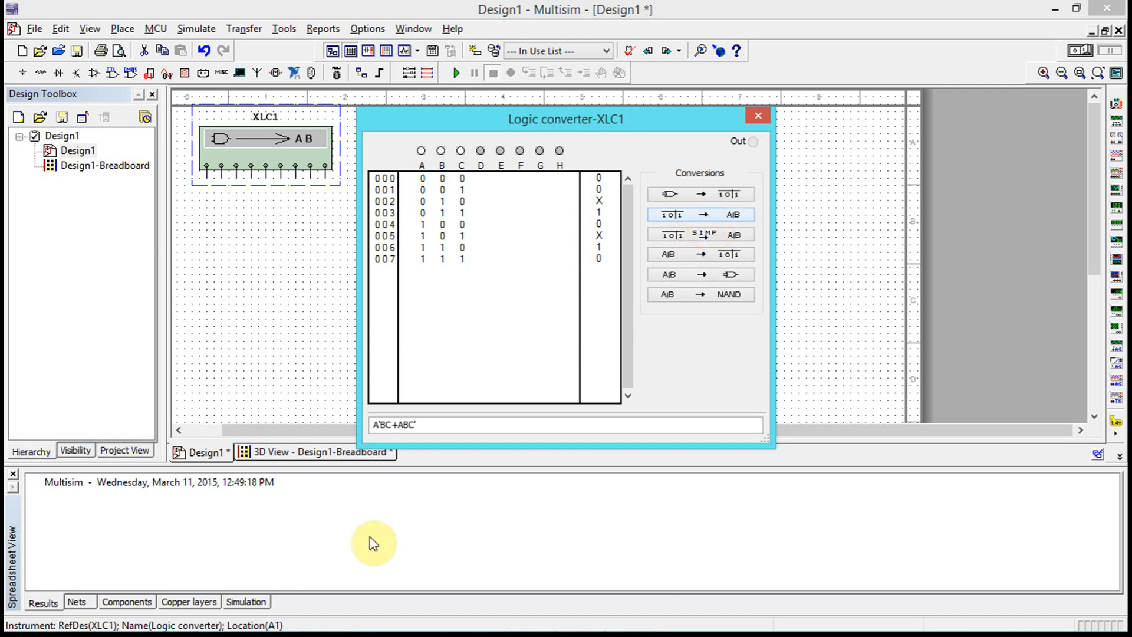
{"action": "triple_click", "coordinate": [395, 424]}
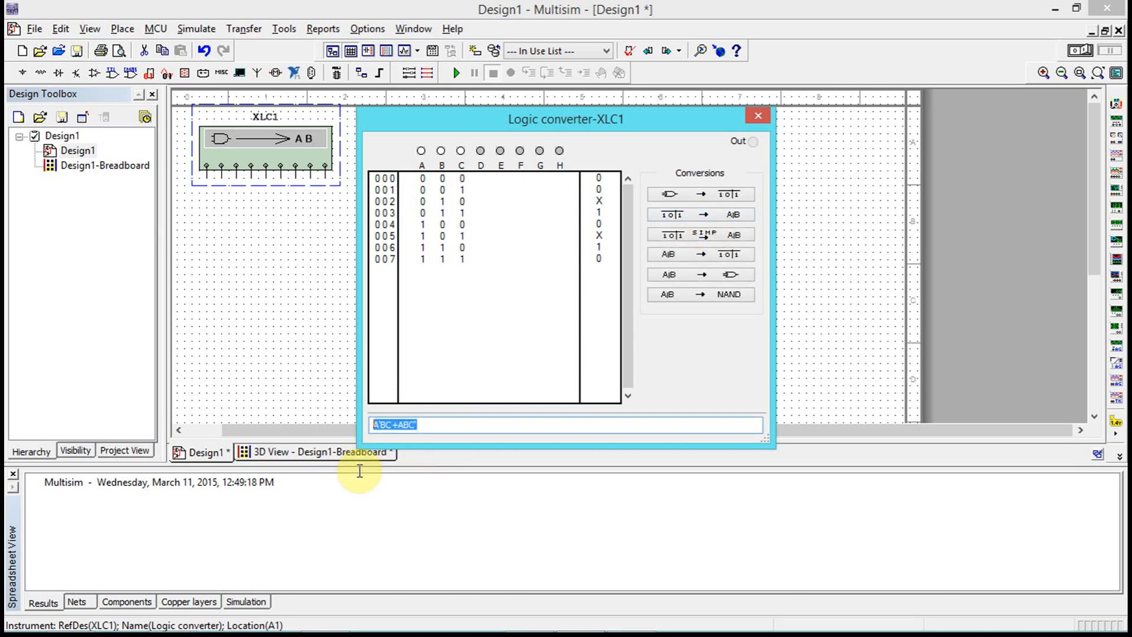
{"action": "mouse_move", "coordinate": [554, 464]}
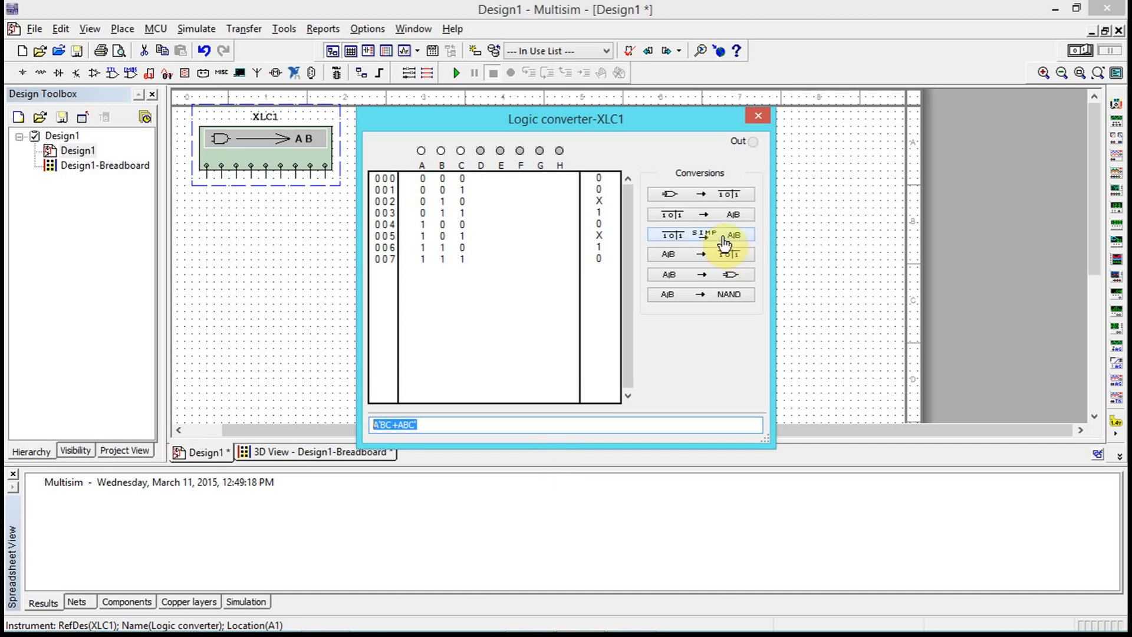
- Convert the truth table to its simplified expression, A'B+BC'
{"action": "left_click", "coordinate": [699, 234]}
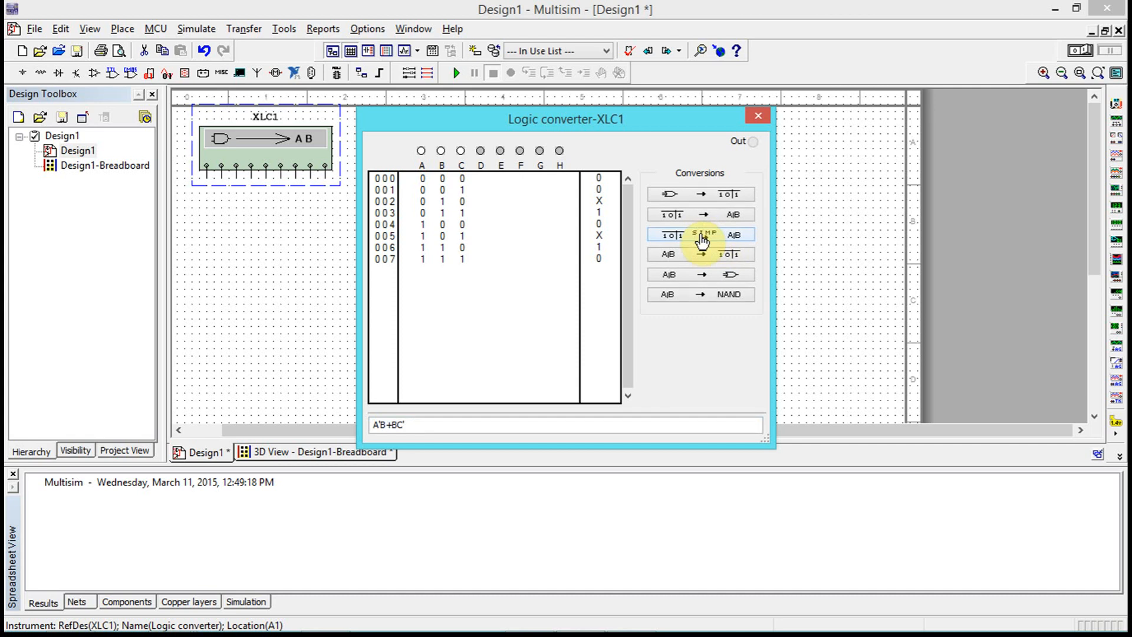
{"action": "mouse_move", "coordinate": [511, 617]}
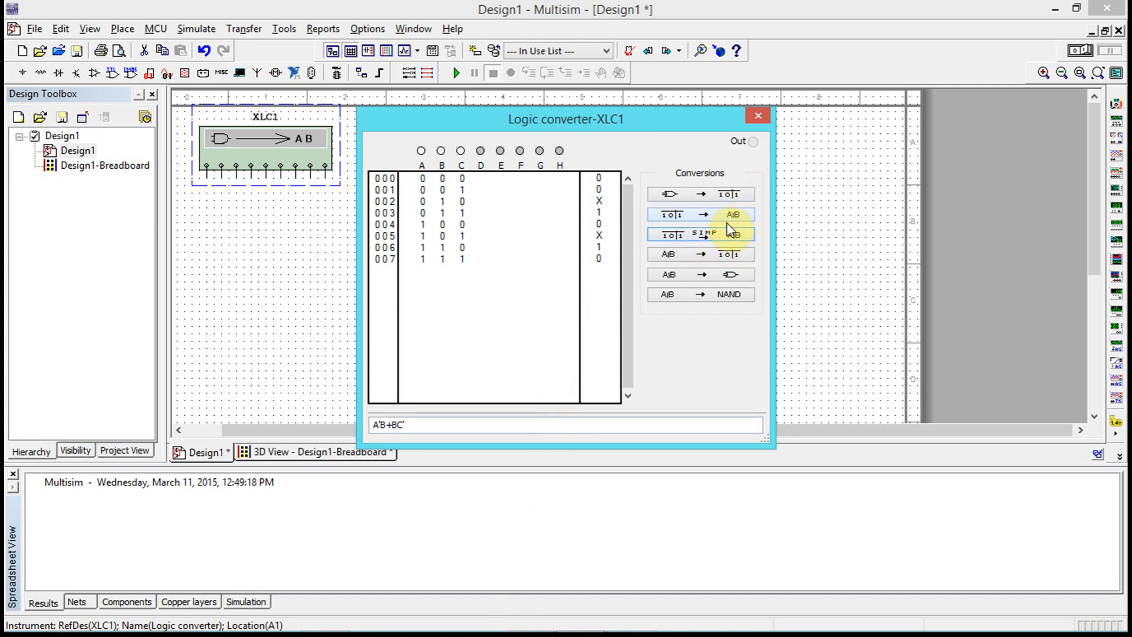
{"action": "mouse_move", "coordinate": [721, 238]}
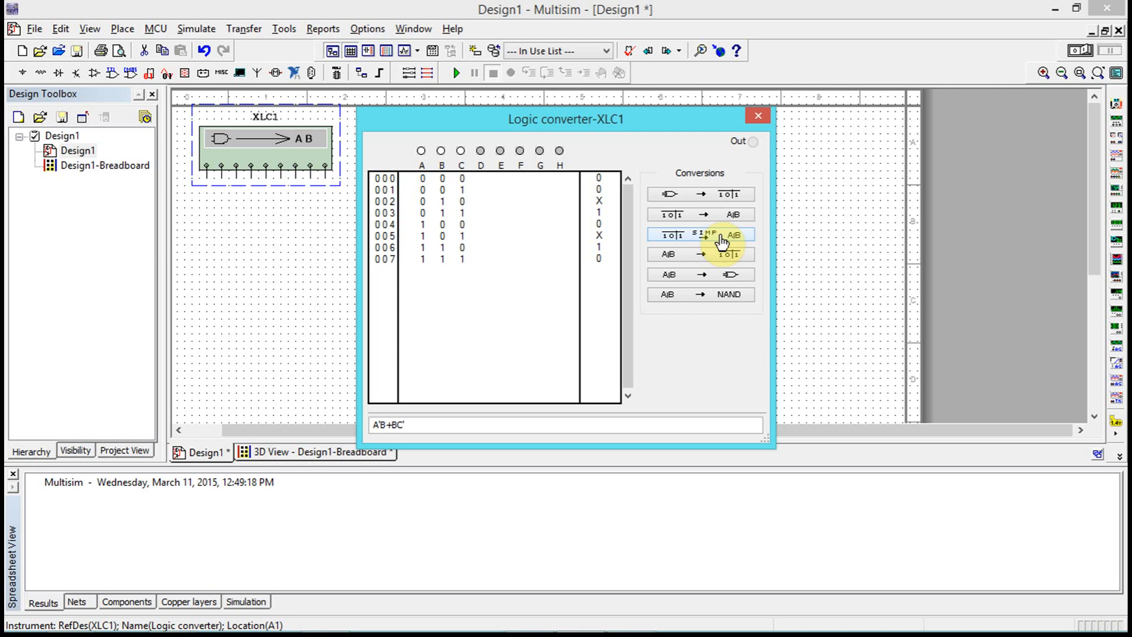
{"action": "mouse_move", "coordinate": [747, 342]}
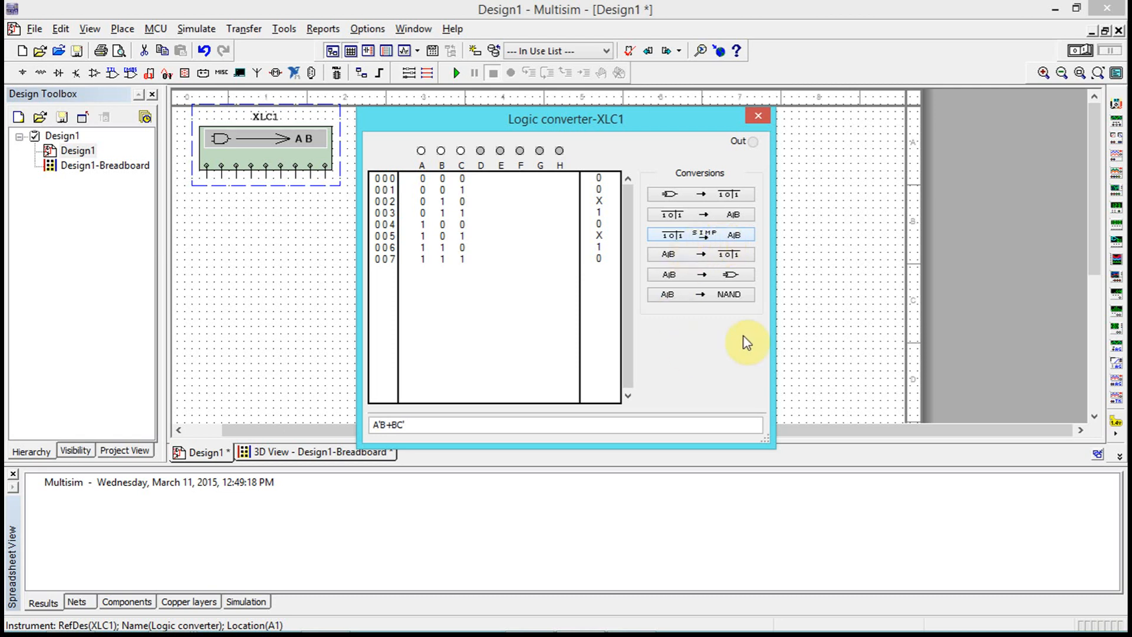
{"action": "mouse_move", "coordinate": [722, 269]}
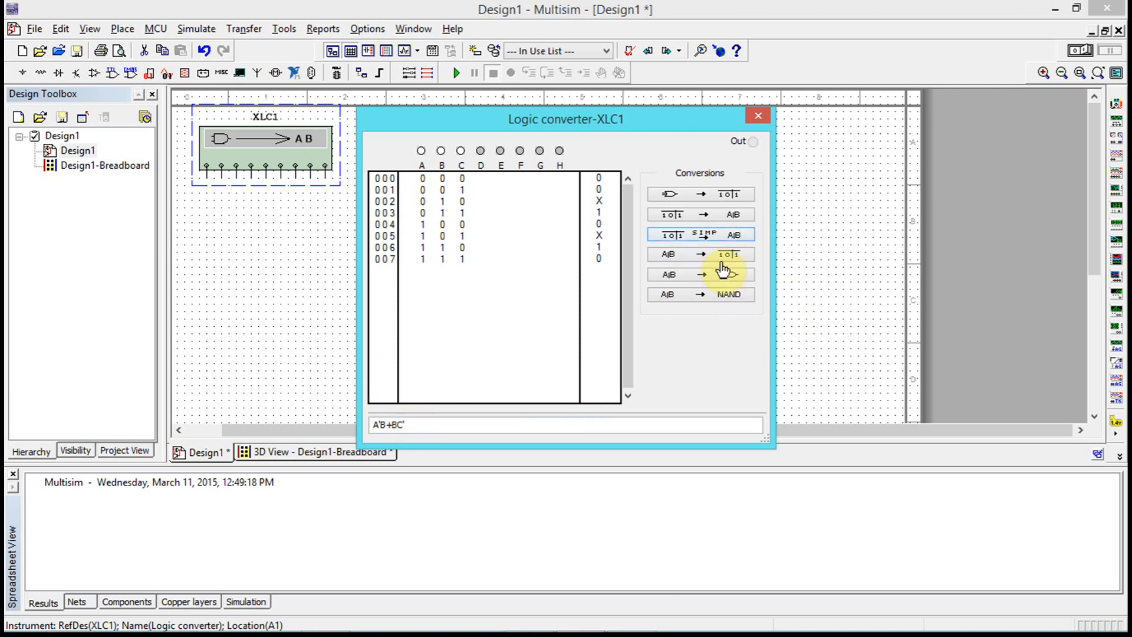
{"action": "mouse_move", "coordinate": [724, 280]}
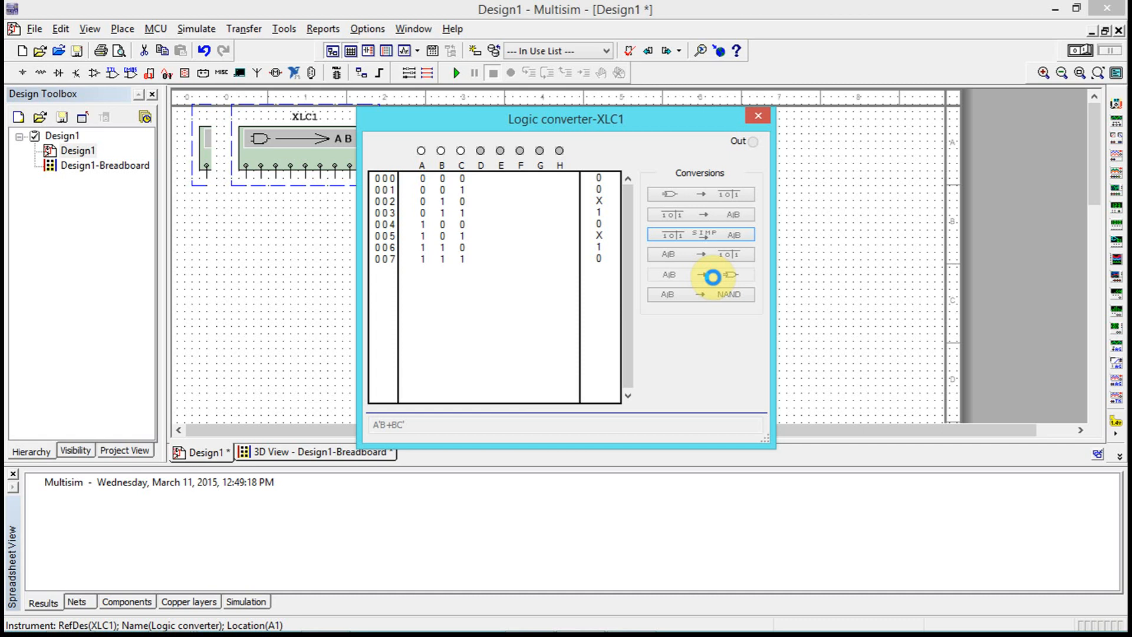
- Generate a circuit of two inverters, two AND gates and an OR gate from A'B+BC'
{"action": "left_click", "coordinate": [699, 274]}
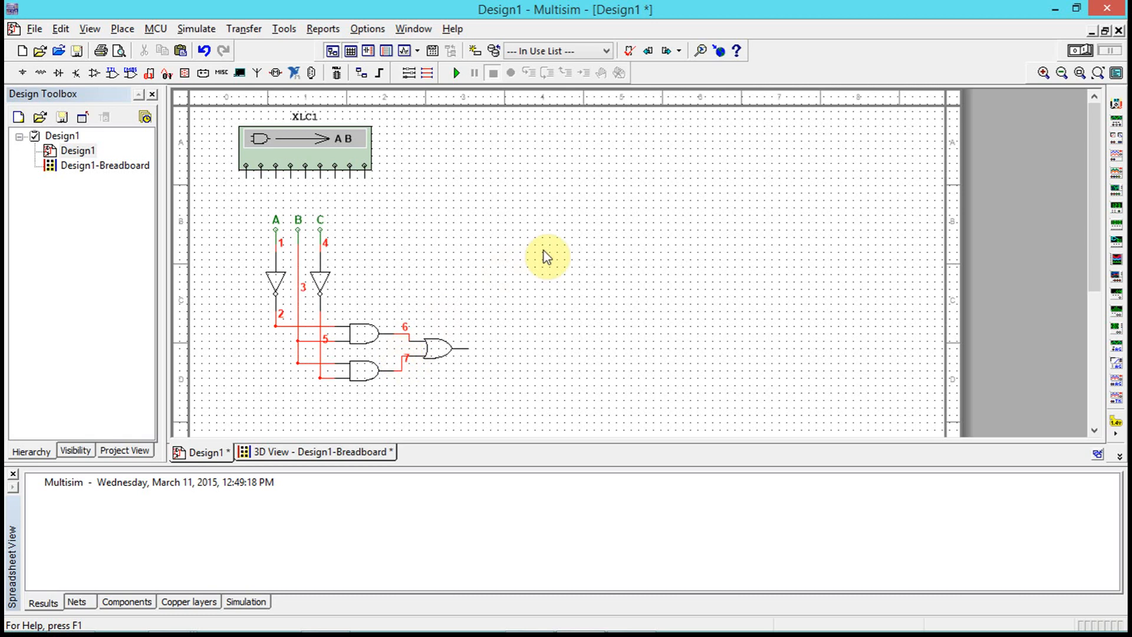
{"action": "mouse_move", "coordinate": [348, 228]}
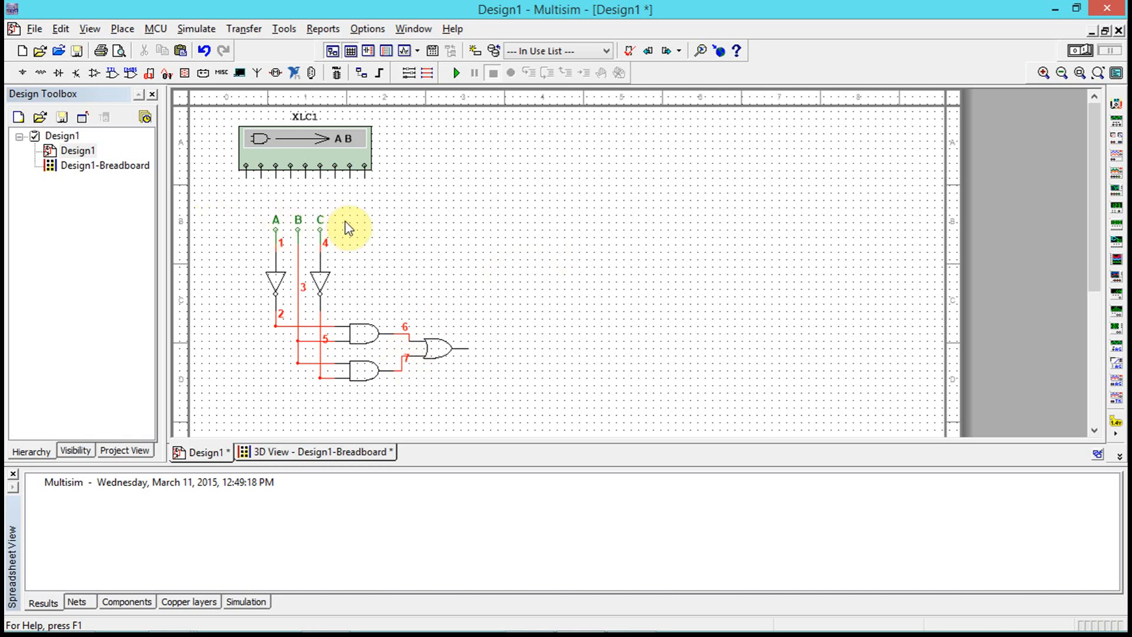
{"action": "mouse_move", "coordinate": [316, 227]}
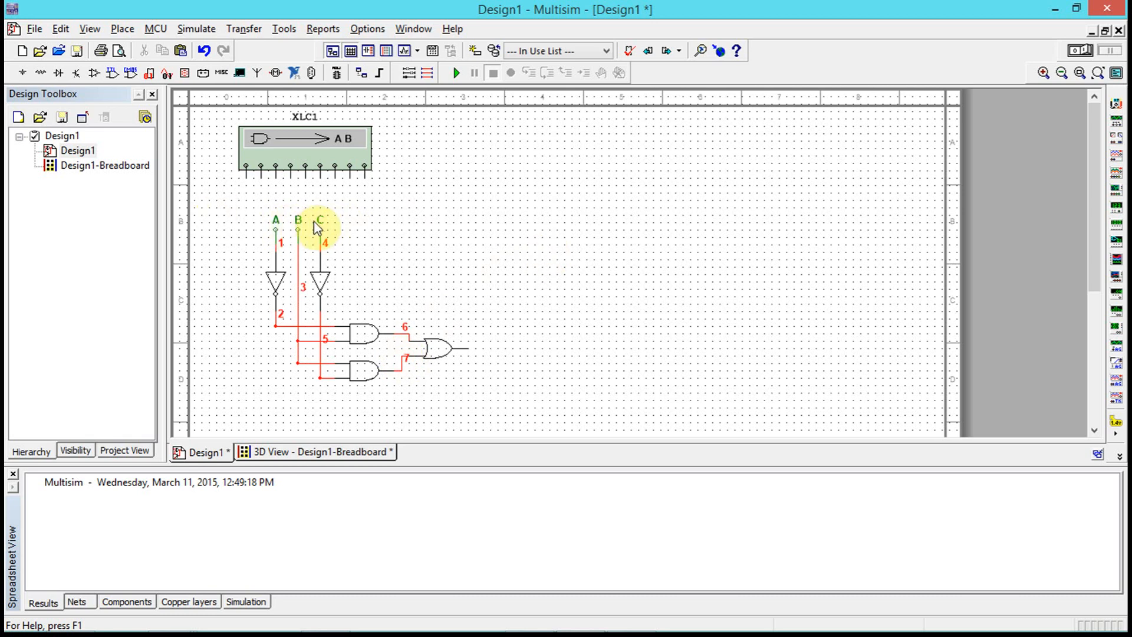
{"action": "mouse_move", "coordinate": [298, 227]}
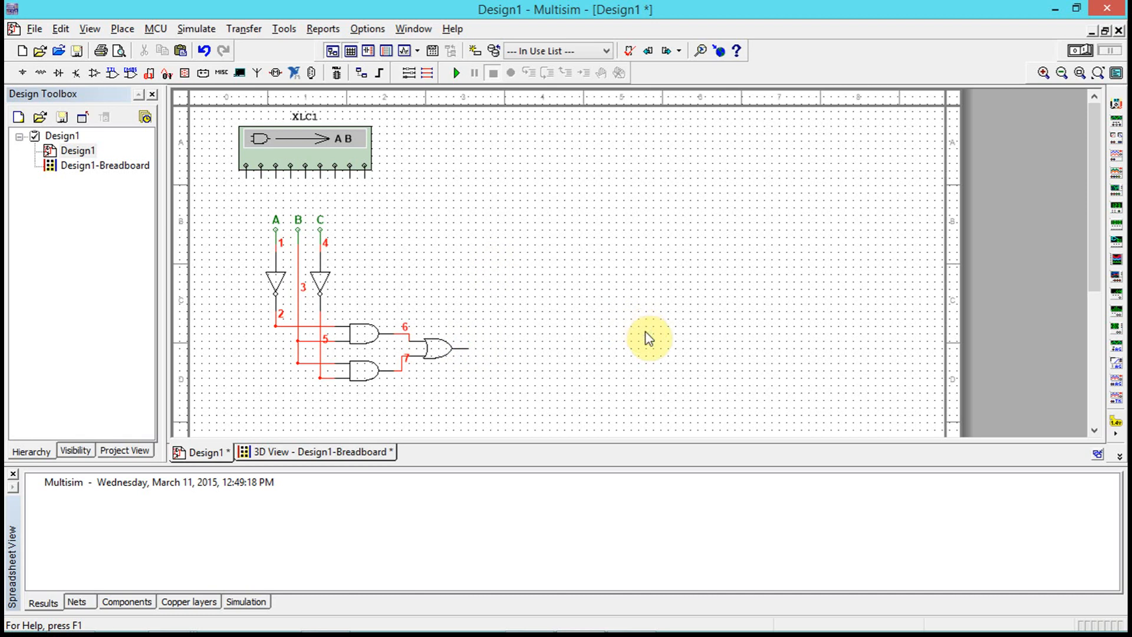
{"action": "mouse_move", "coordinate": [591, 246]}
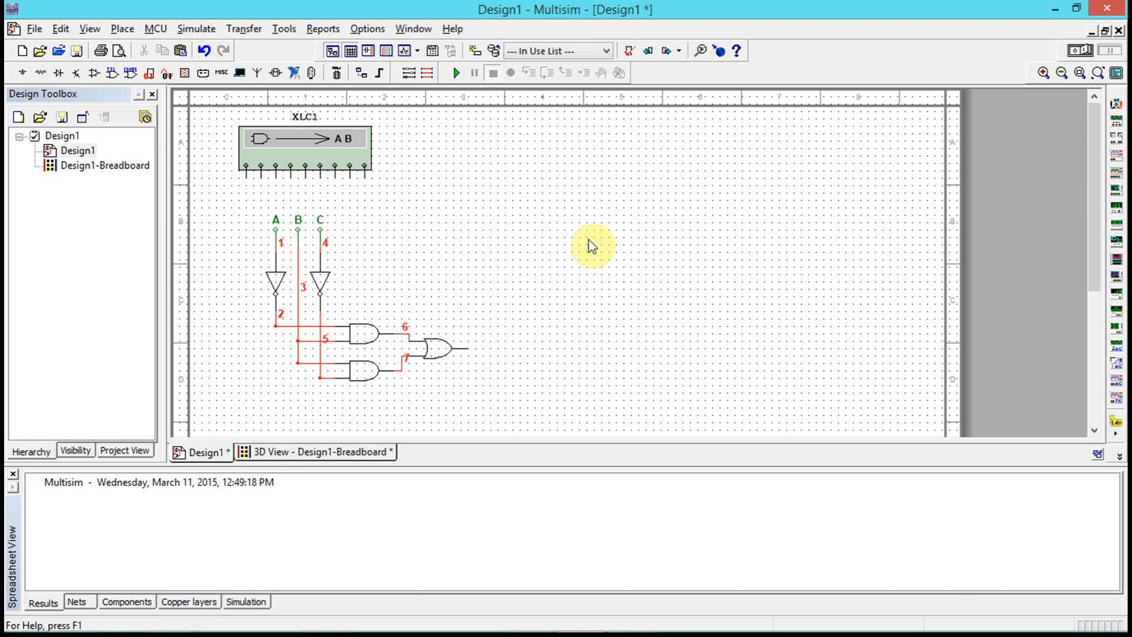
{"action": "mouse_move", "coordinate": [309, 154]}
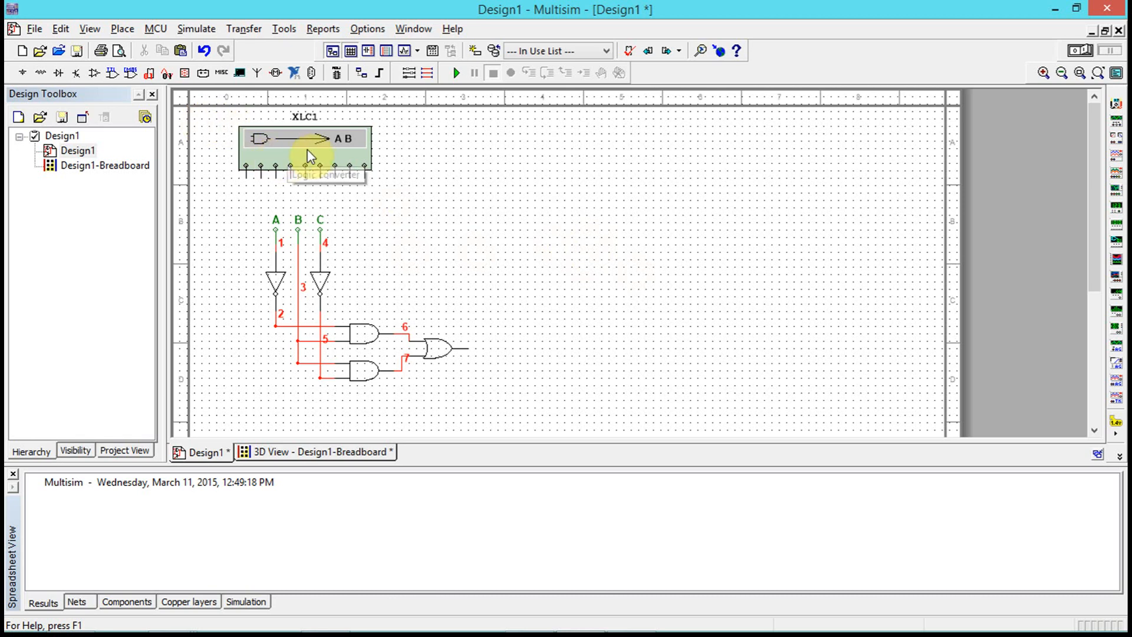
- Reopen XLC1's converter panel showing the A'B+BC' expression
{"action": "double_click", "coordinate": [303, 138]}
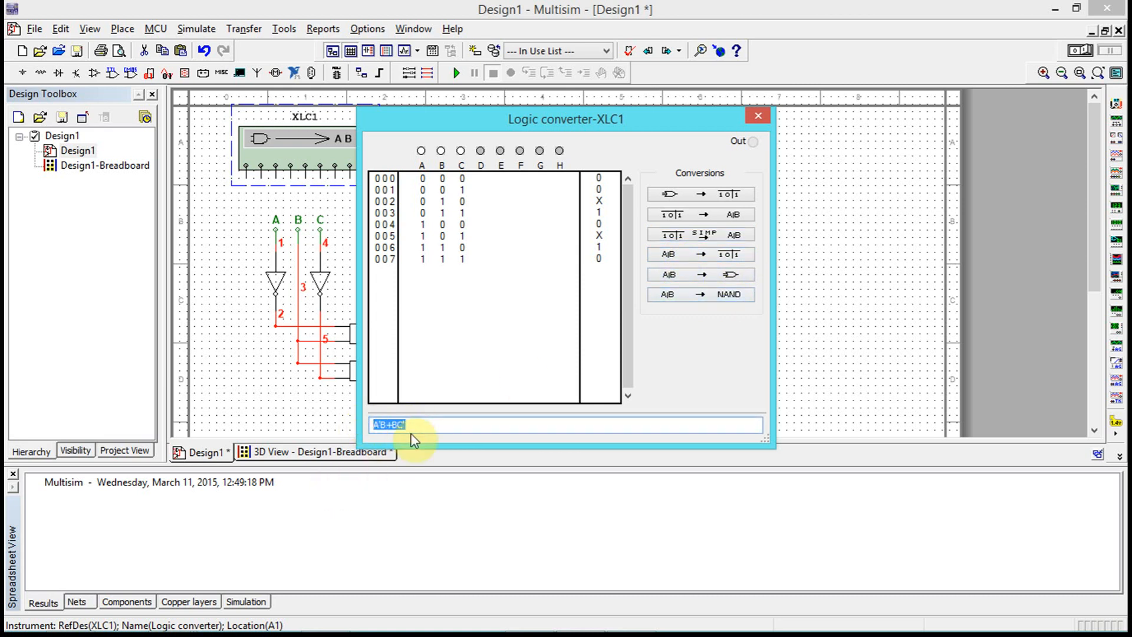
{"action": "mouse_move", "coordinate": [729, 257]}
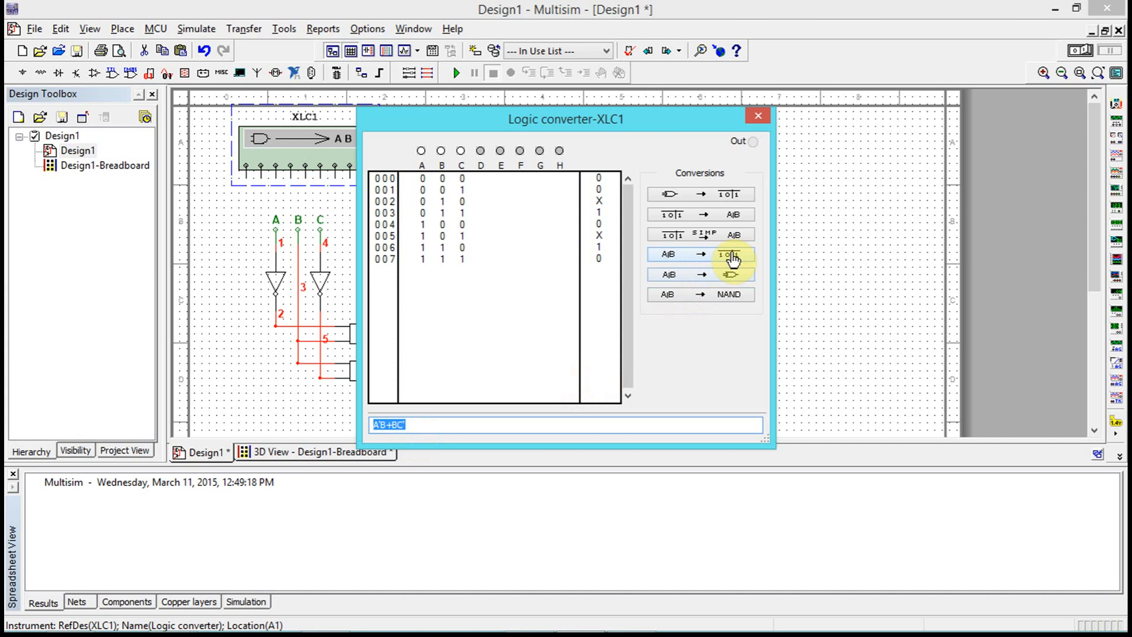
{"action": "mouse_move", "coordinate": [732, 280]}
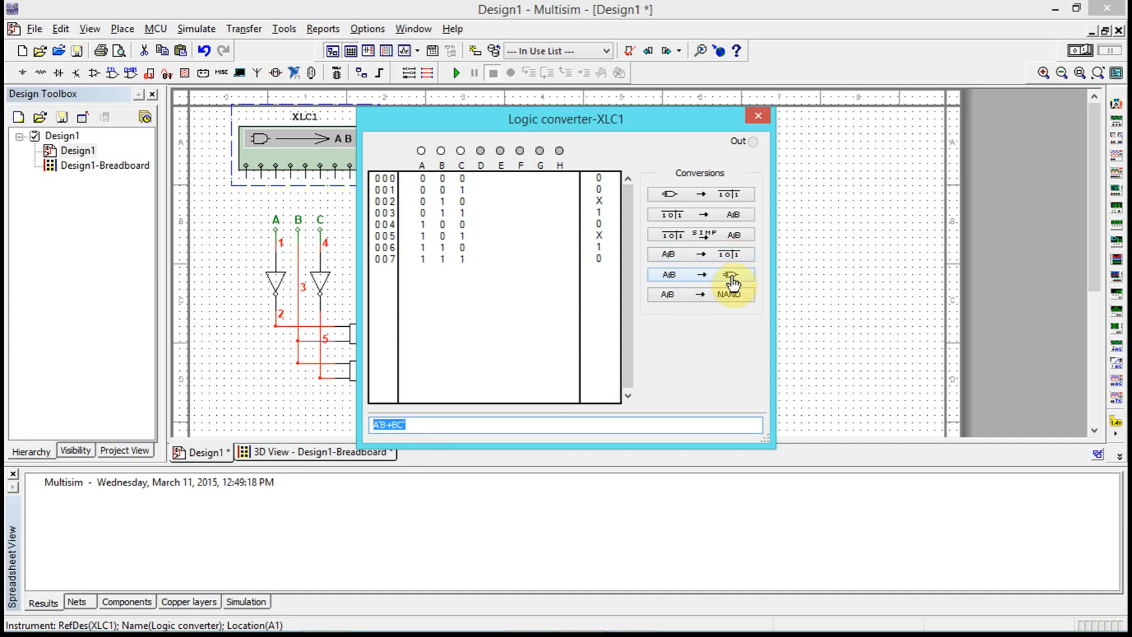
{"action": "mouse_move", "coordinate": [754, 287]}
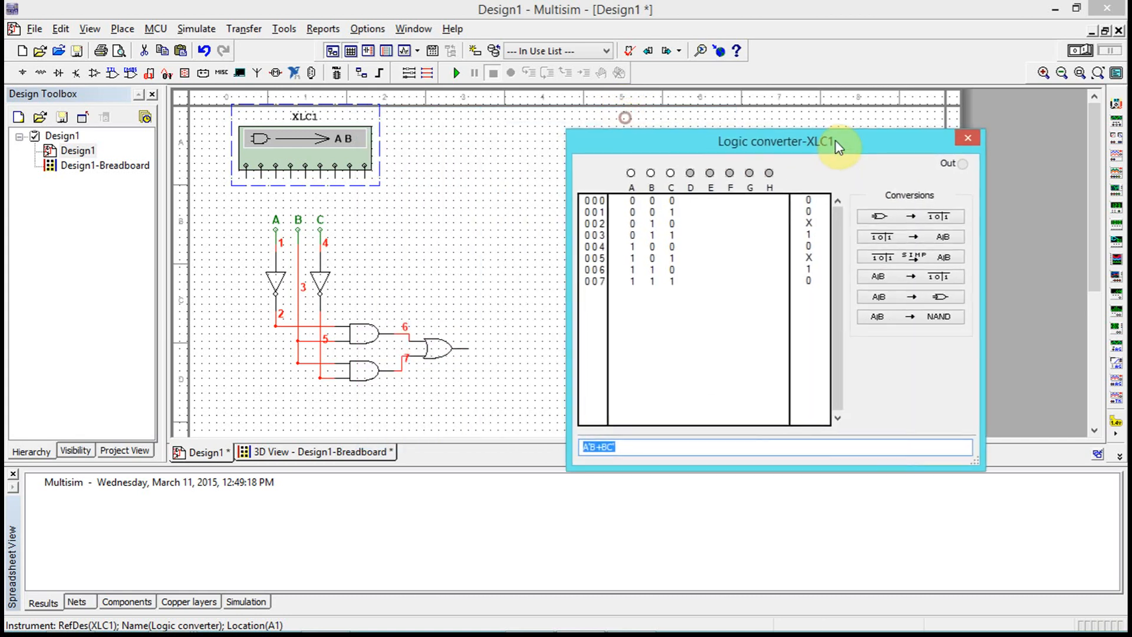
{"action": "mouse_move", "coordinate": [437, 352]}
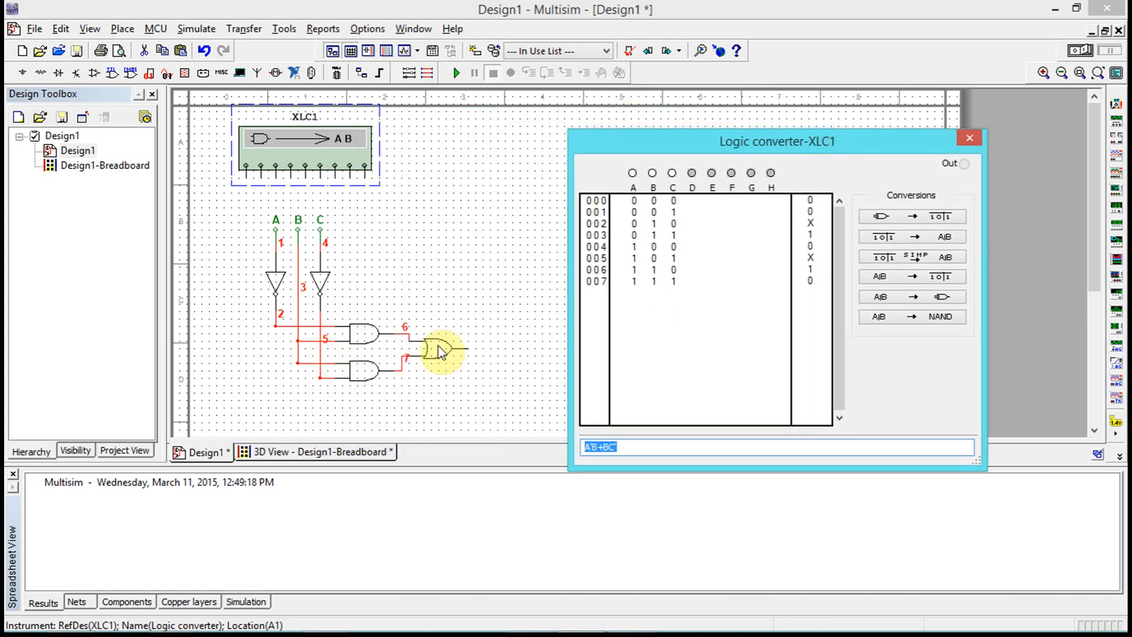
{"action": "mouse_move", "coordinate": [904, 377]}
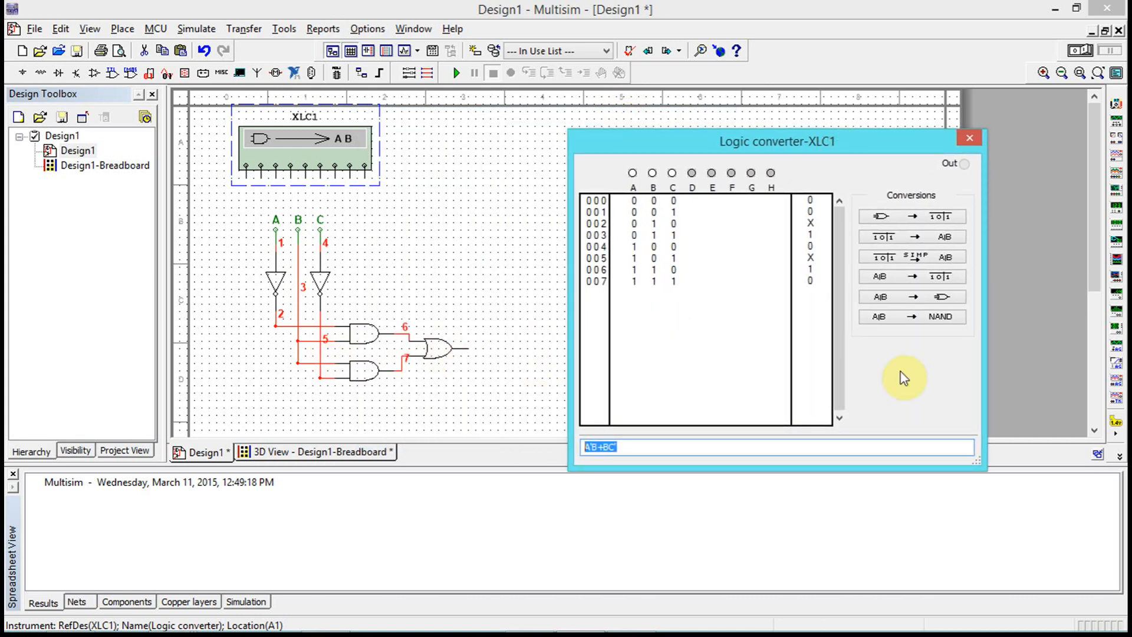
{"action": "mouse_move", "coordinate": [953, 372]}
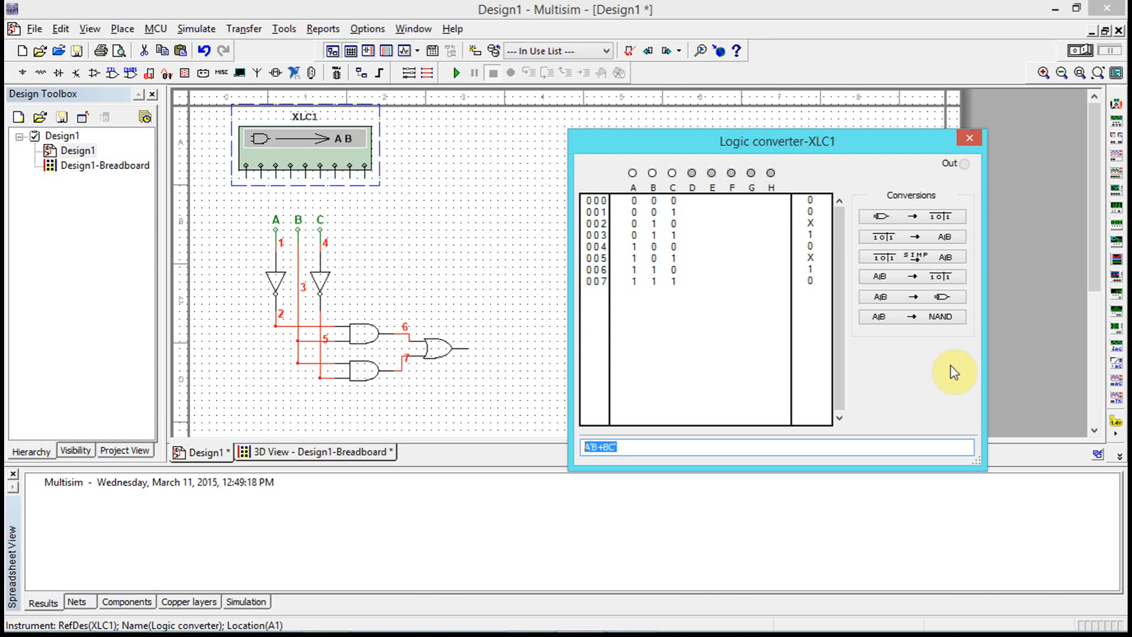
{"action": "mouse_move", "coordinate": [953, 336]}
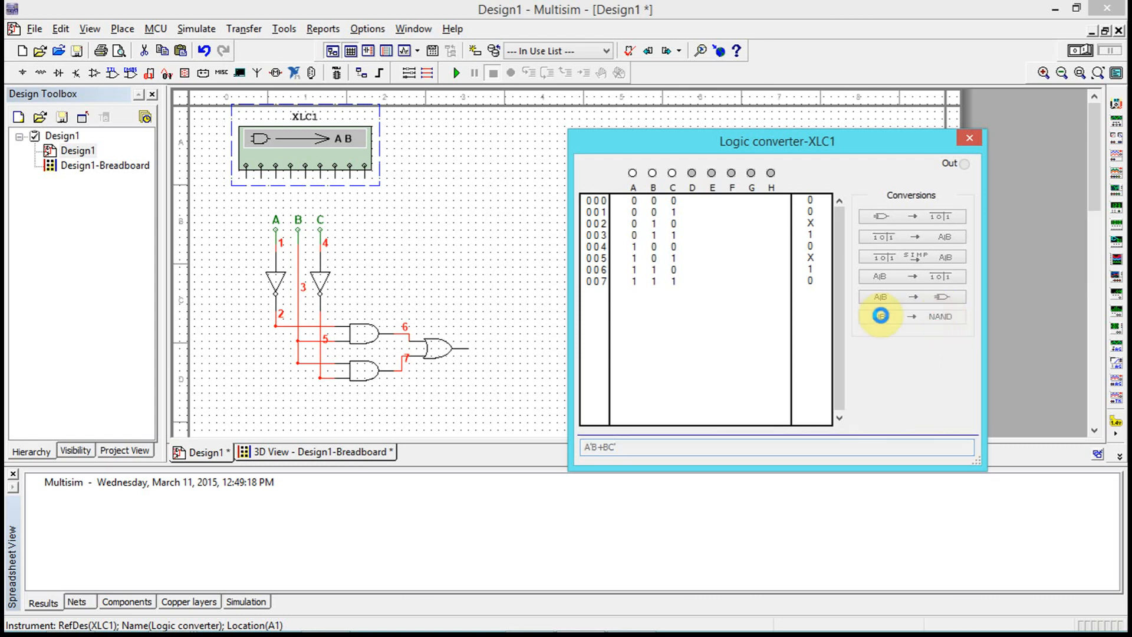
- Generate a NAND-only circuit with inputs A, B, C from A'B+BC'
{"action": "left_click", "coordinate": [968, 137]}
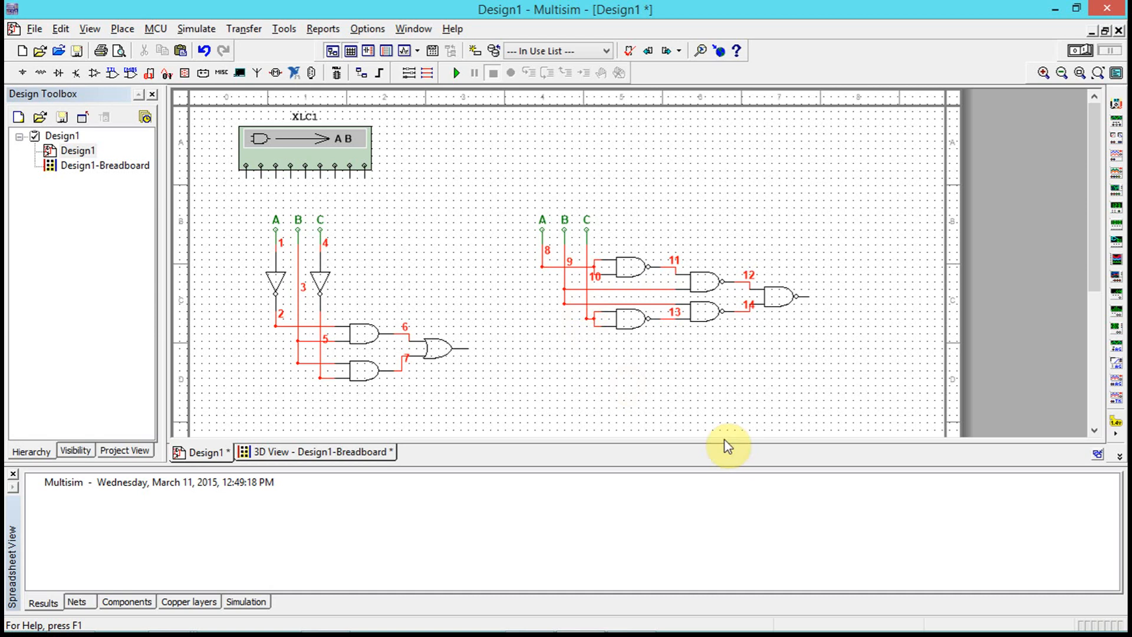
{"action": "mouse_move", "coordinate": [347, 461]}
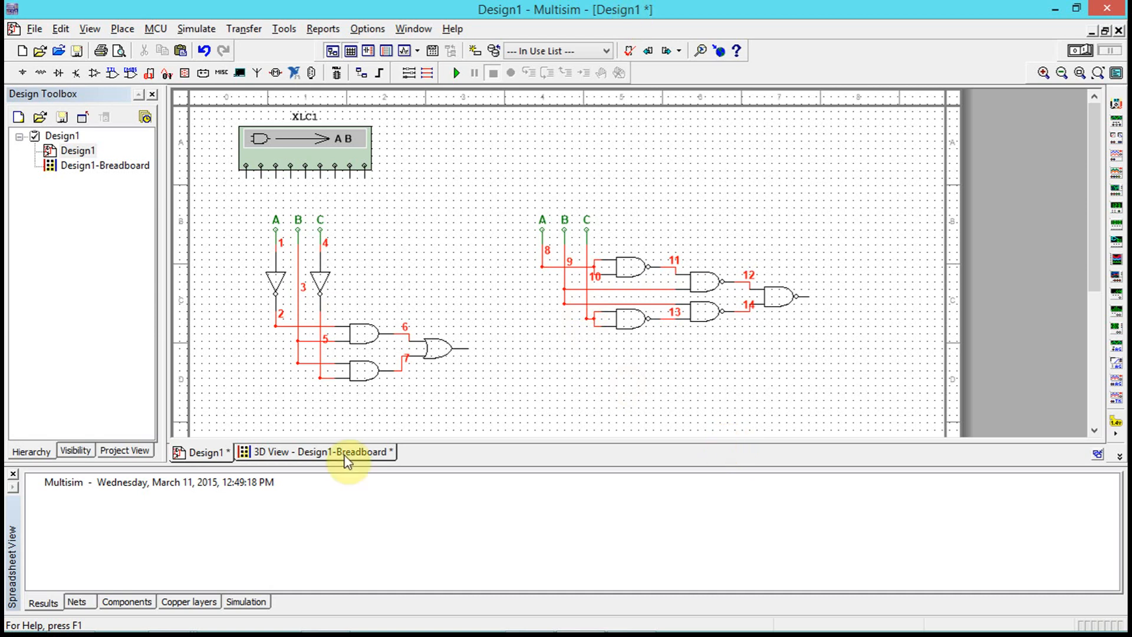